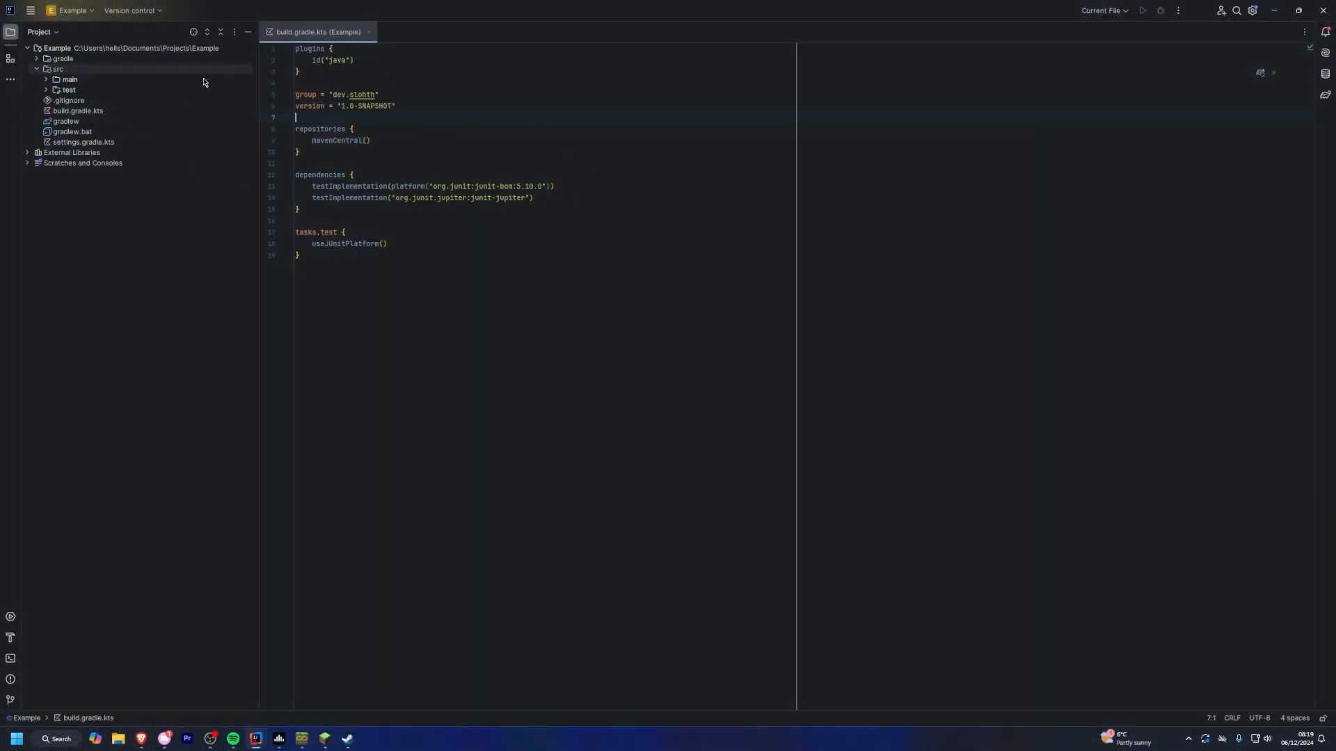
# Step: Expand the src/main folder in the Example project tree
pyautogui.click(69, 79)
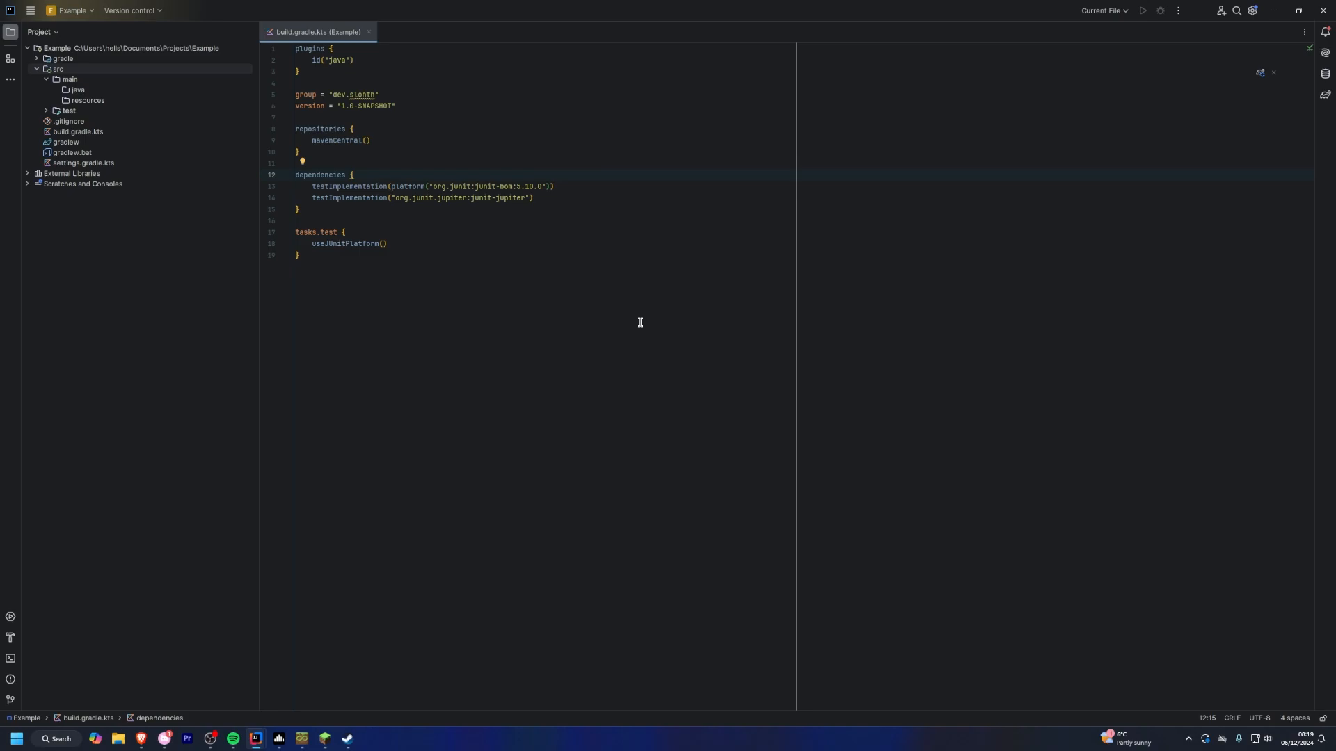
pyautogui.moveTo(528, 132)
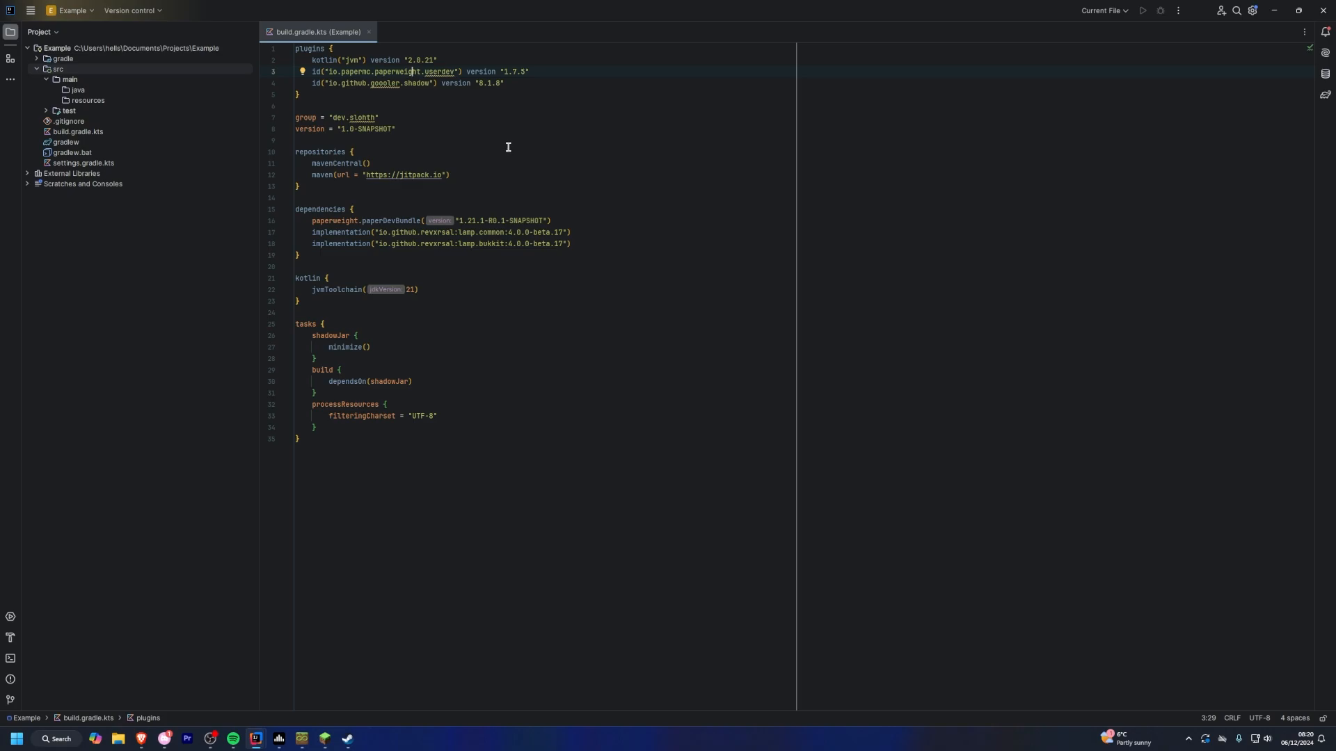
pyautogui.moveTo(419, 240)
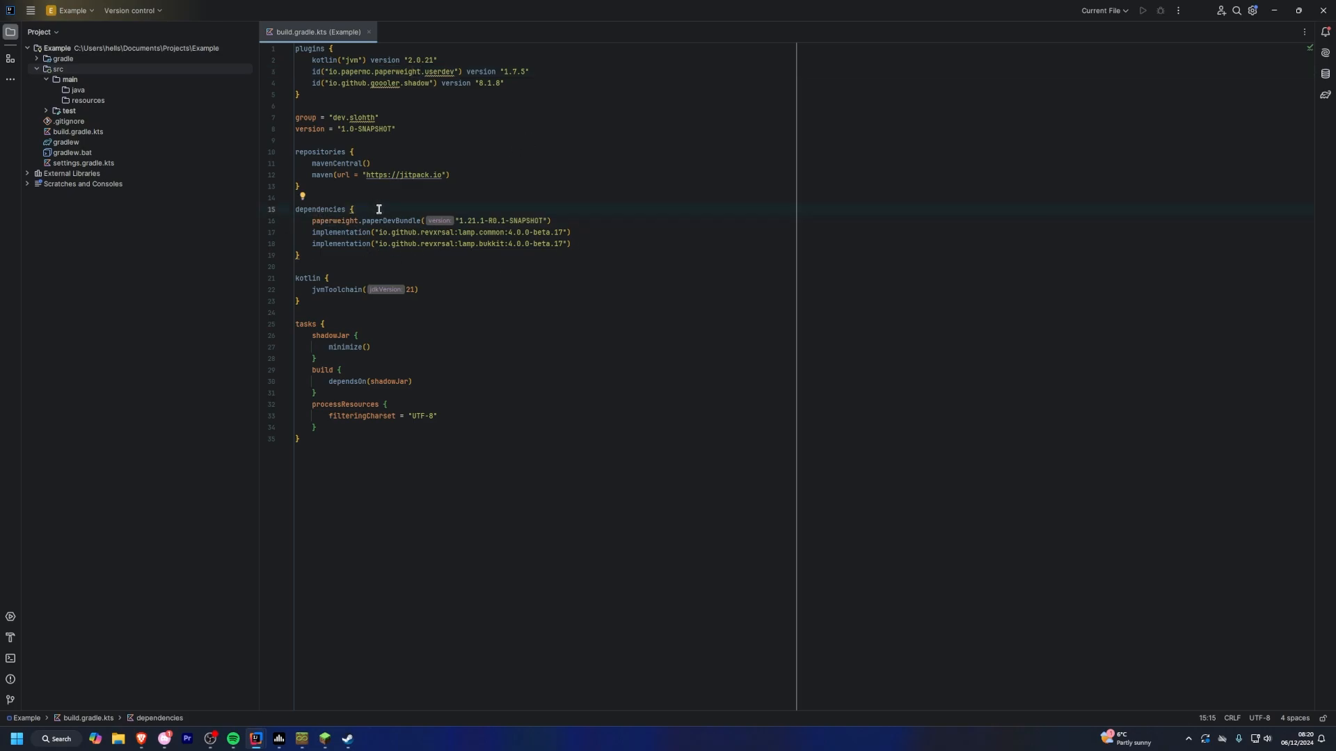
pyautogui.moveTo(387, 350)
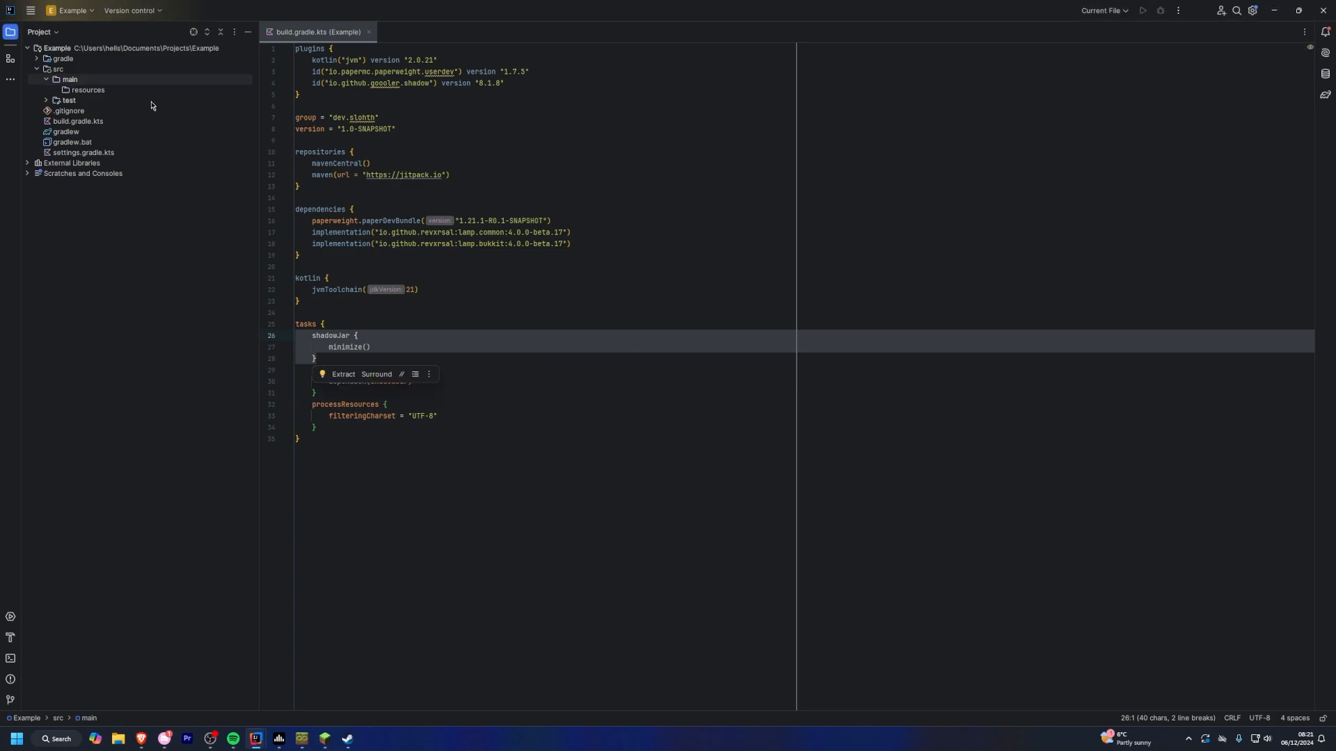
# Step: Add a kotlin source folder under src/main and a plugin.yml file in resources
pyautogui.rightClick(69, 80)
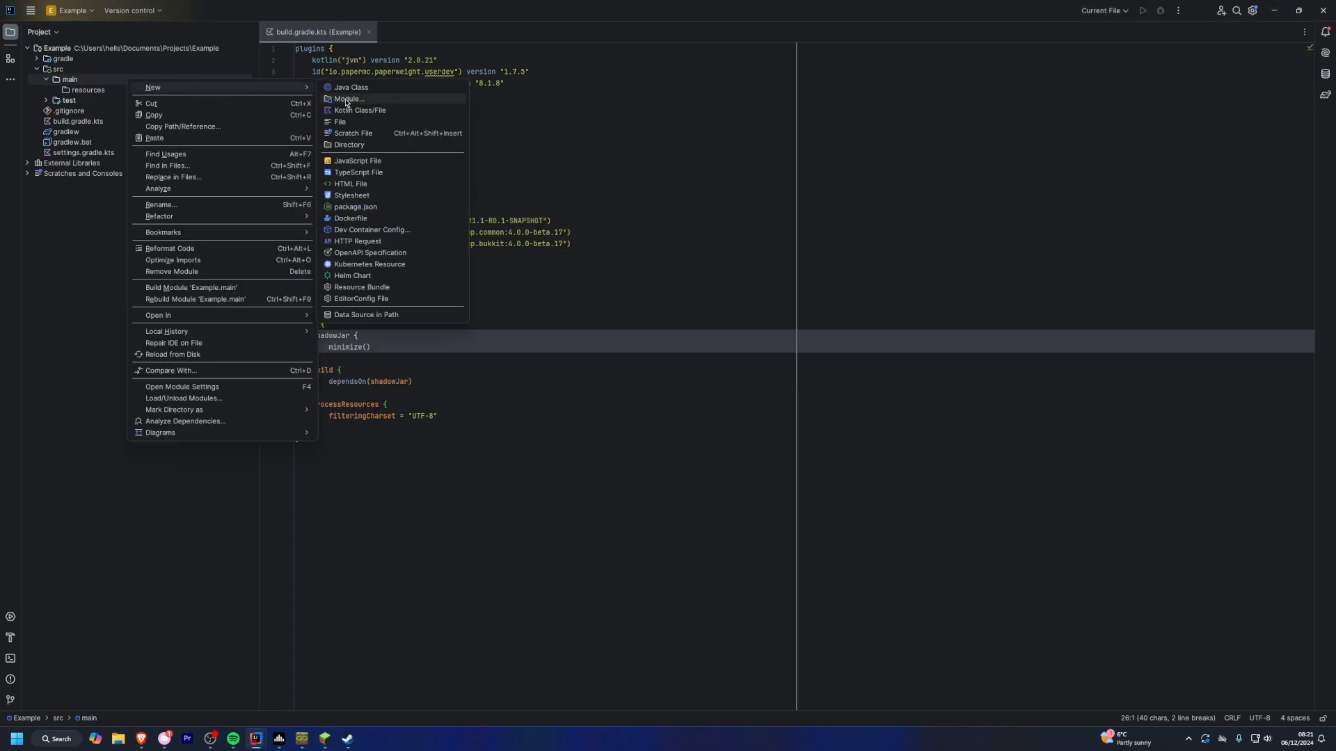
pyautogui.click(348, 144)
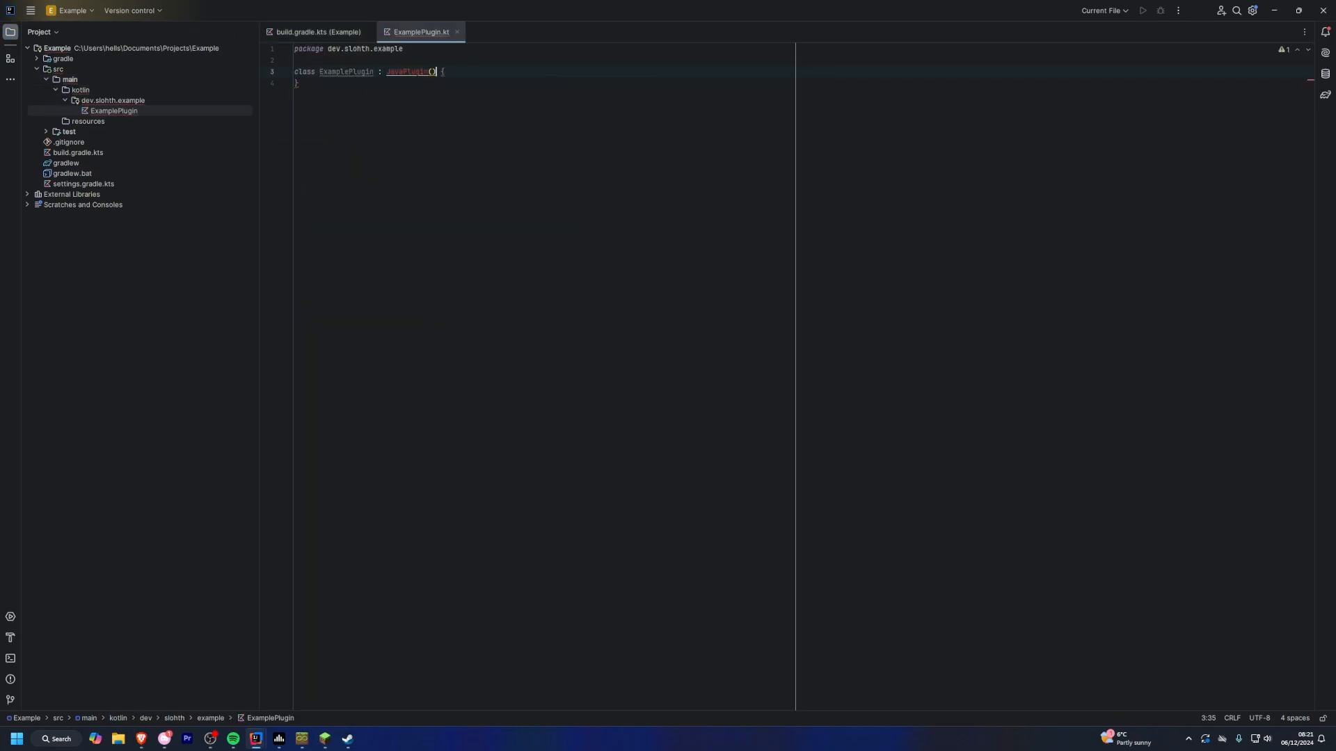
pyautogui.rightClick(87, 121)
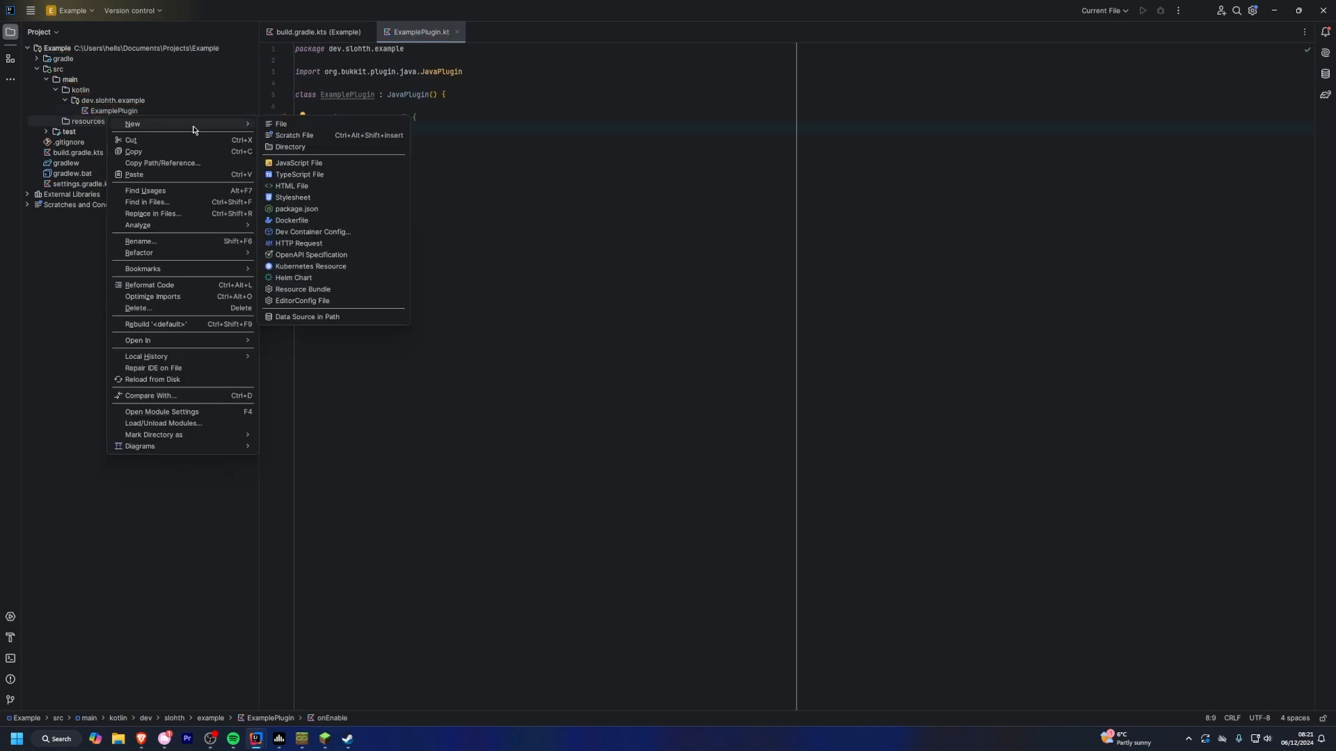
pyautogui.click(280, 124)
pyautogui.write('val ')
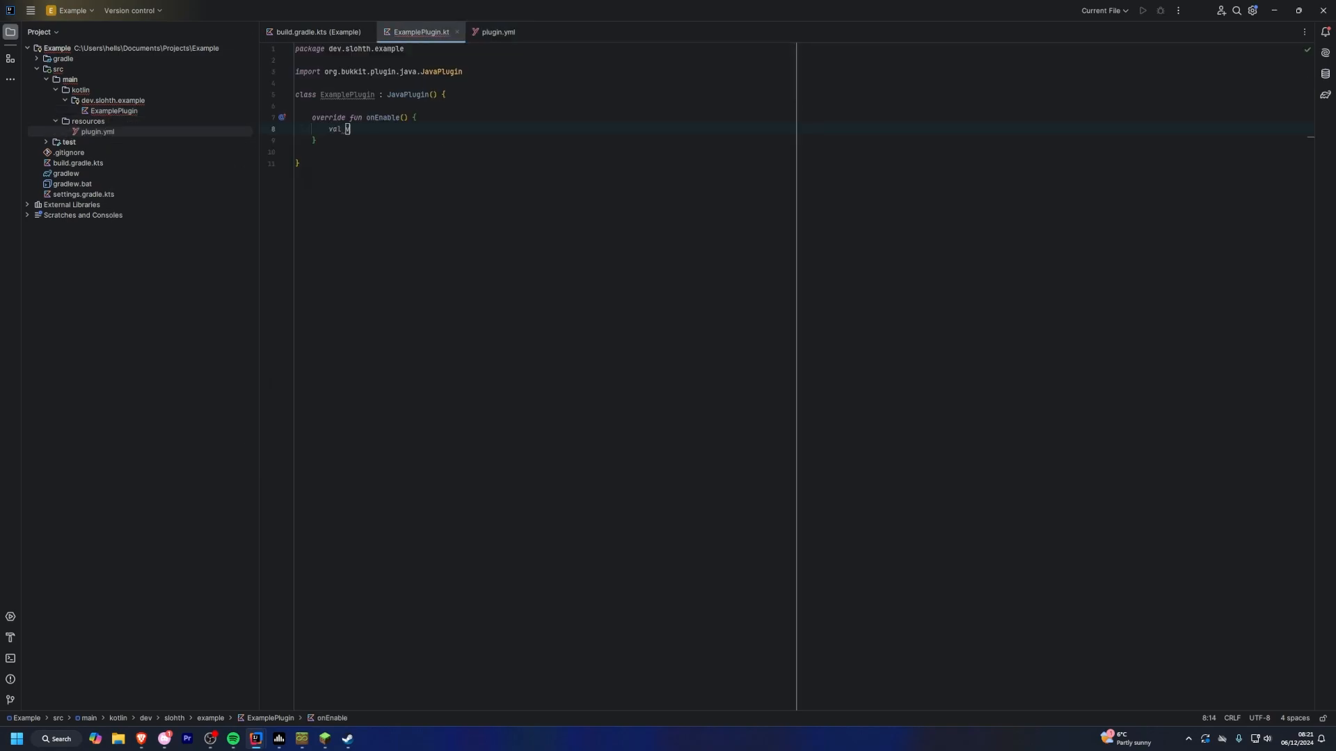
# Step: Build a BukkitLamp instance in ExamplePlugin's onEnable, then review plugin.yml and the build script
pyautogui.write('lamp')
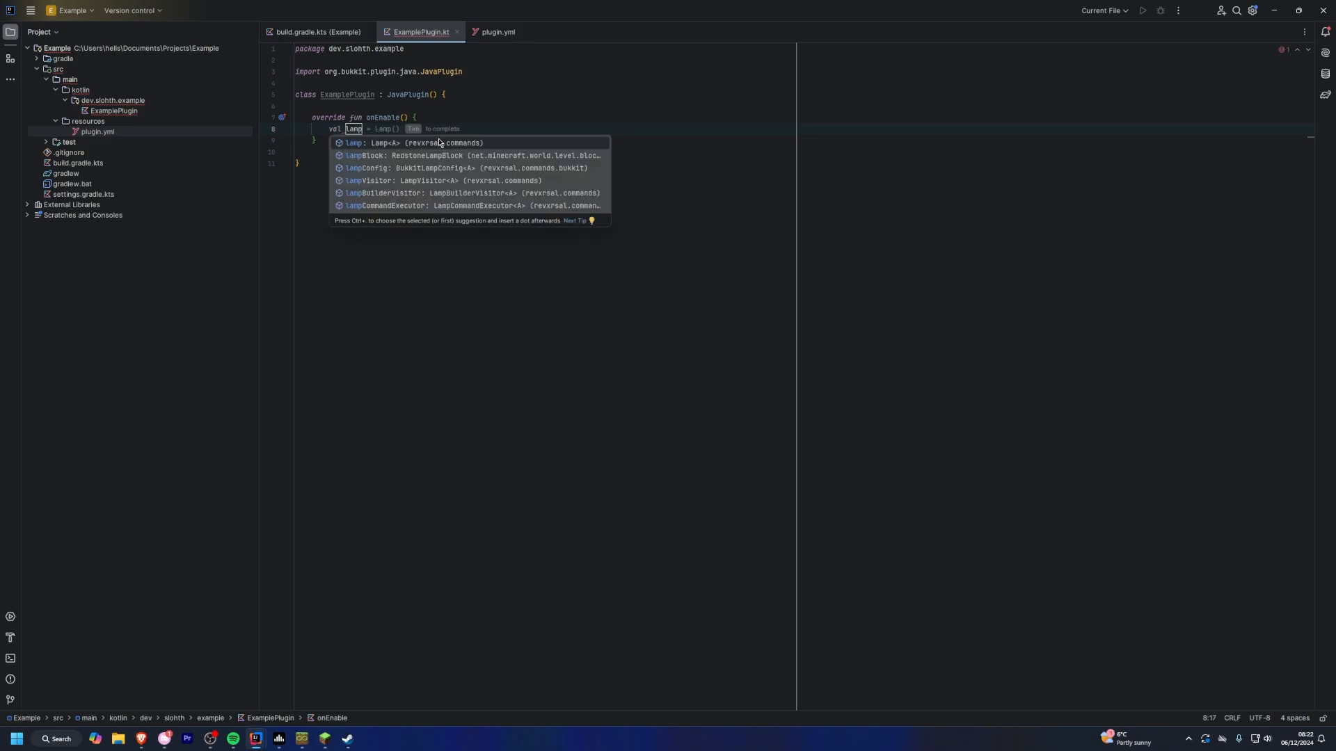
pyautogui.write('BukkitLamp.builder(this).build(')
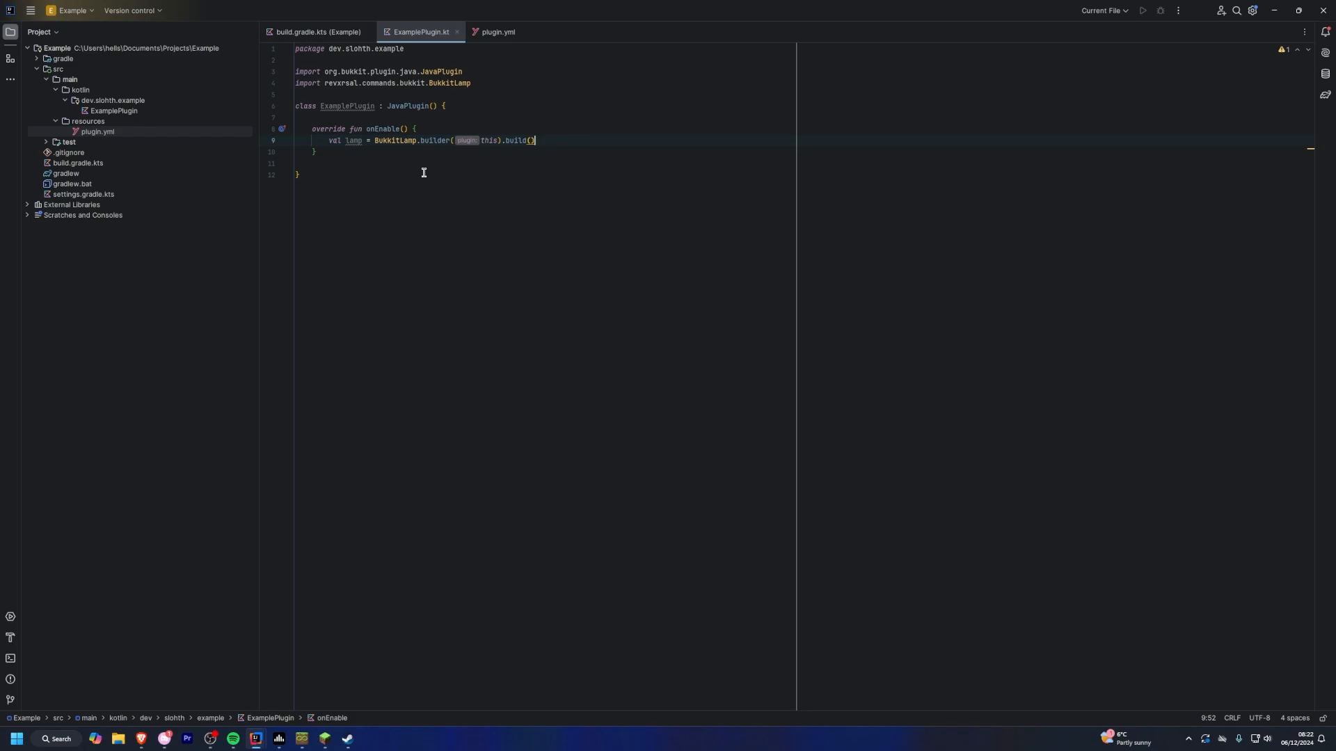
pyautogui.moveTo(445, 133)
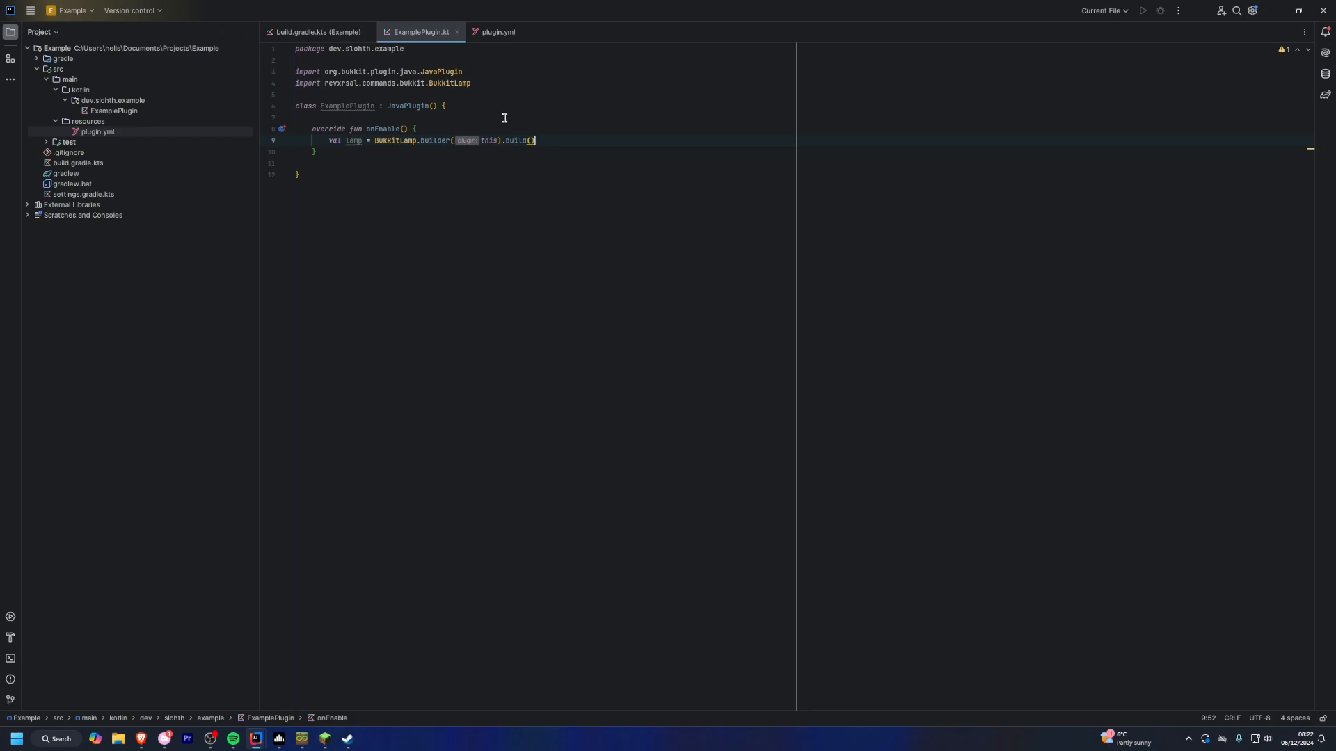
pyautogui.click(496, 31)
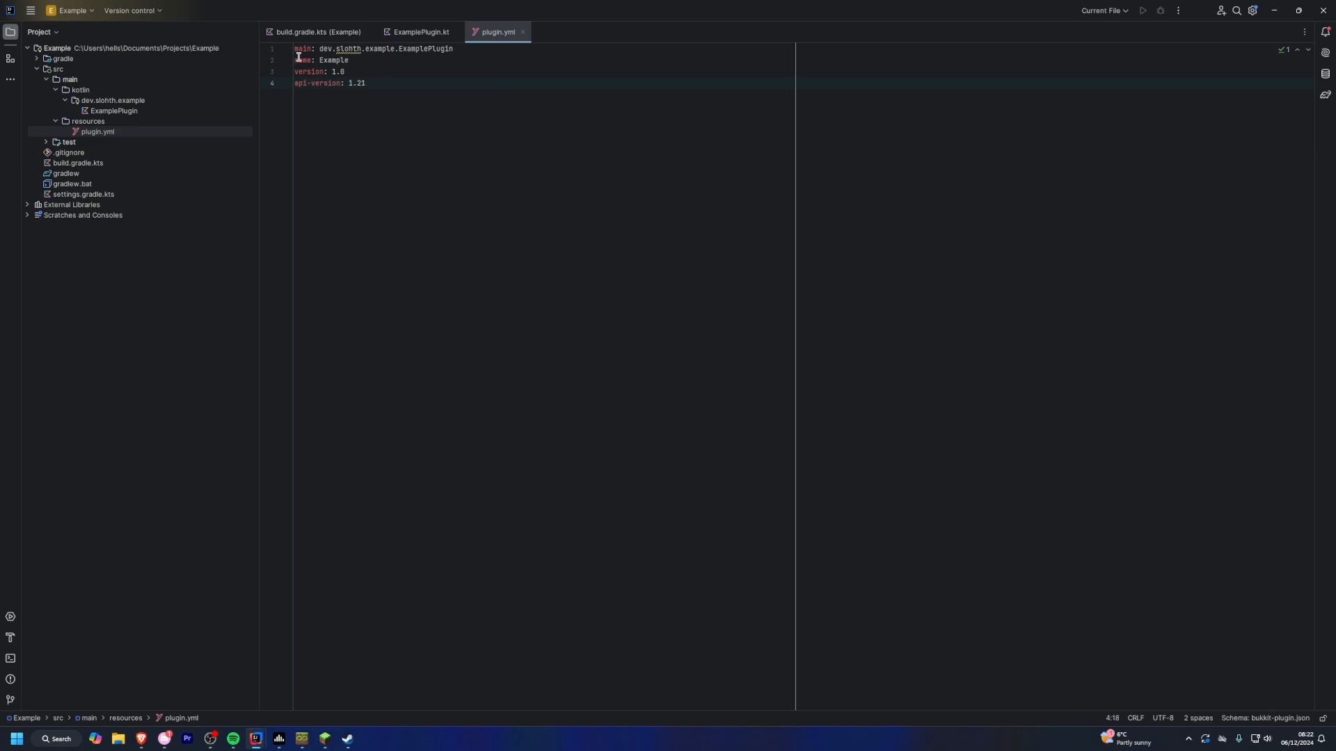
pyautogui.click(316, 31)
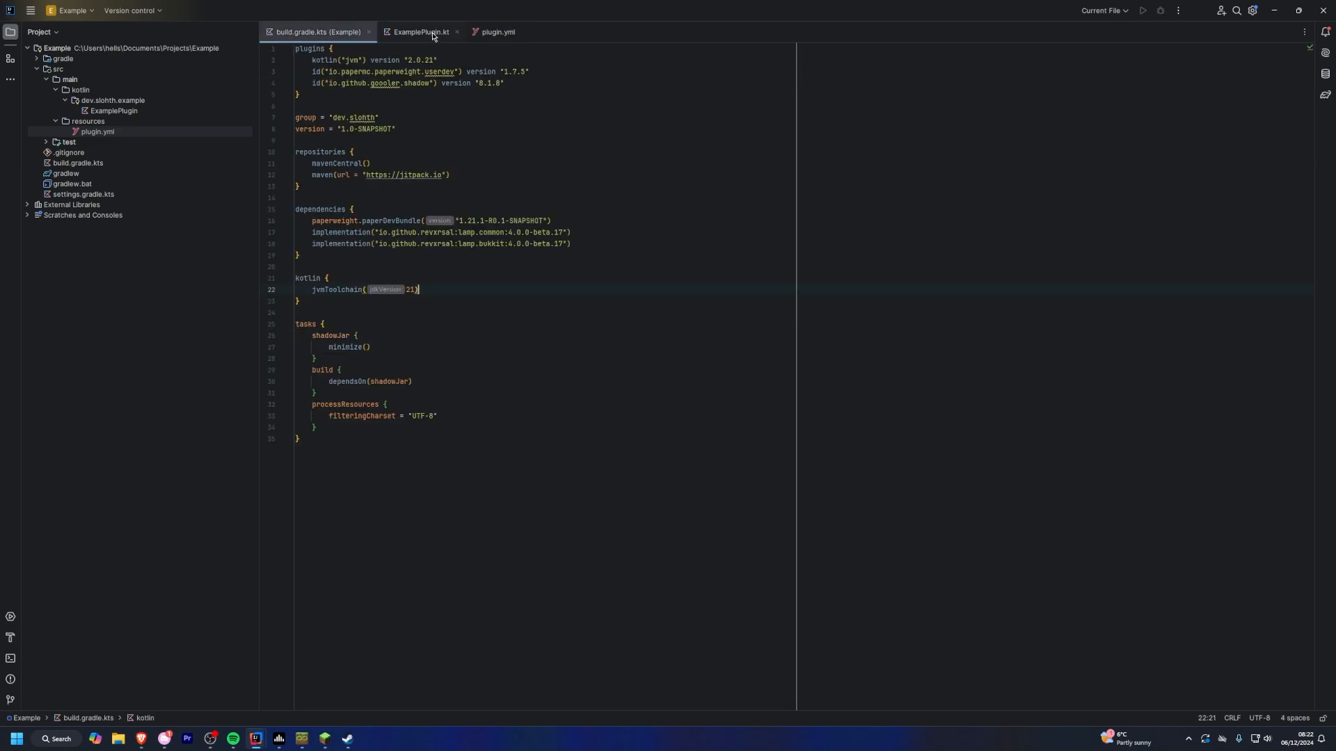
pyautogui.click(419, 32)
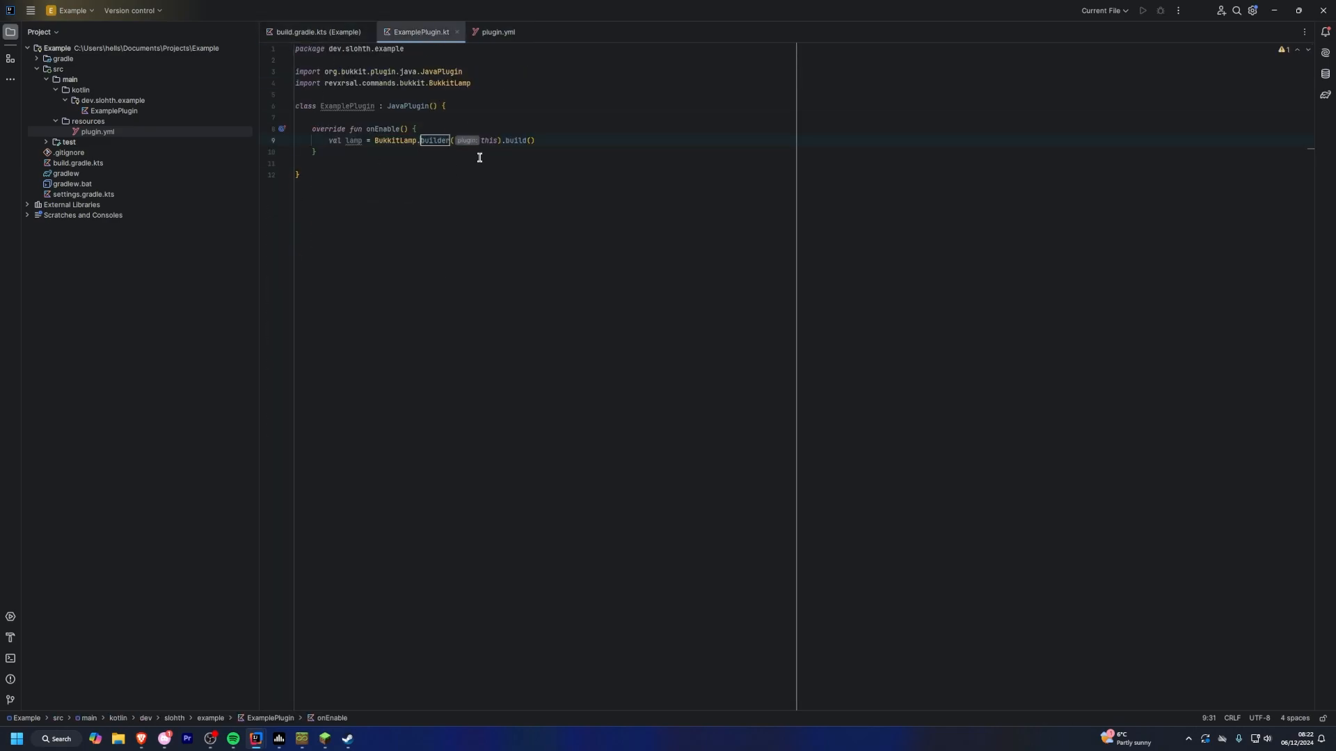
# Step: Create ExampleCommand.kt with a launch function taking a Player sender and Double power
pyautogui.rightClick(110, 99)
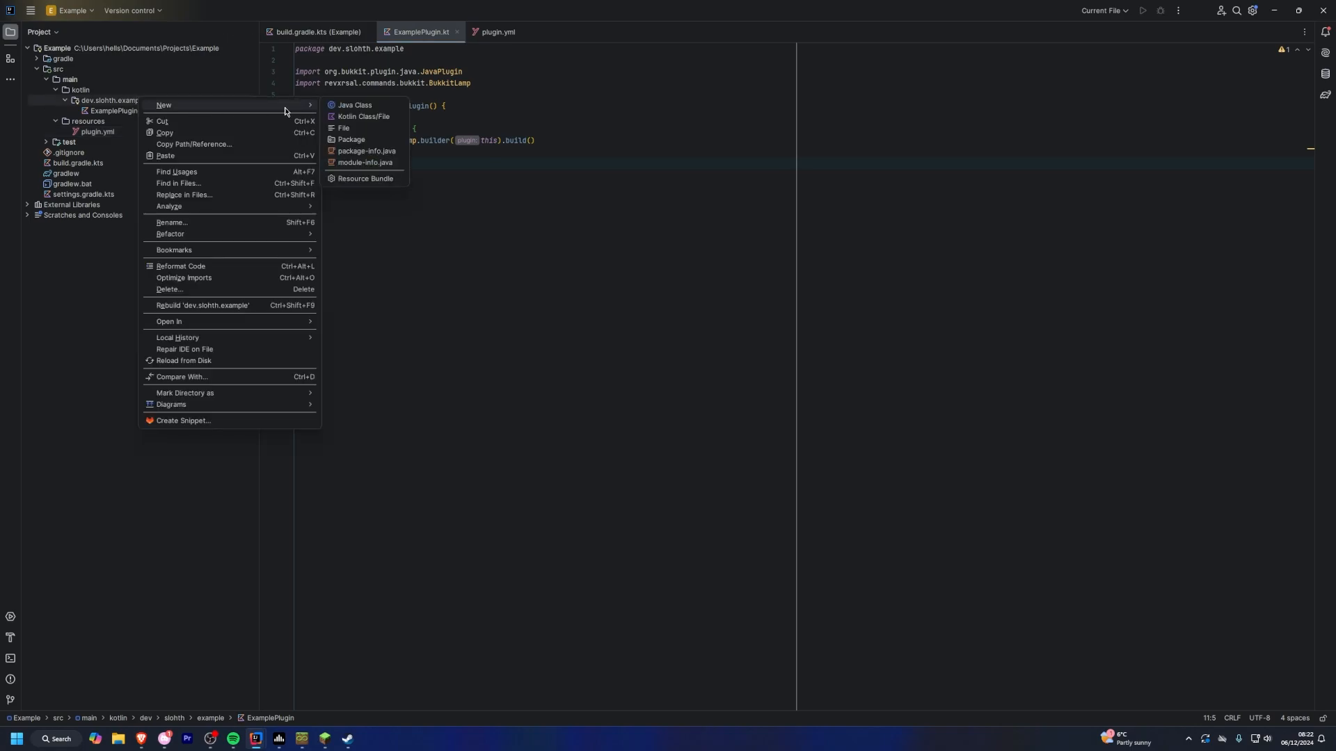
pyautogui.click(362, 117)
pyautogui.write('@Command("launch')
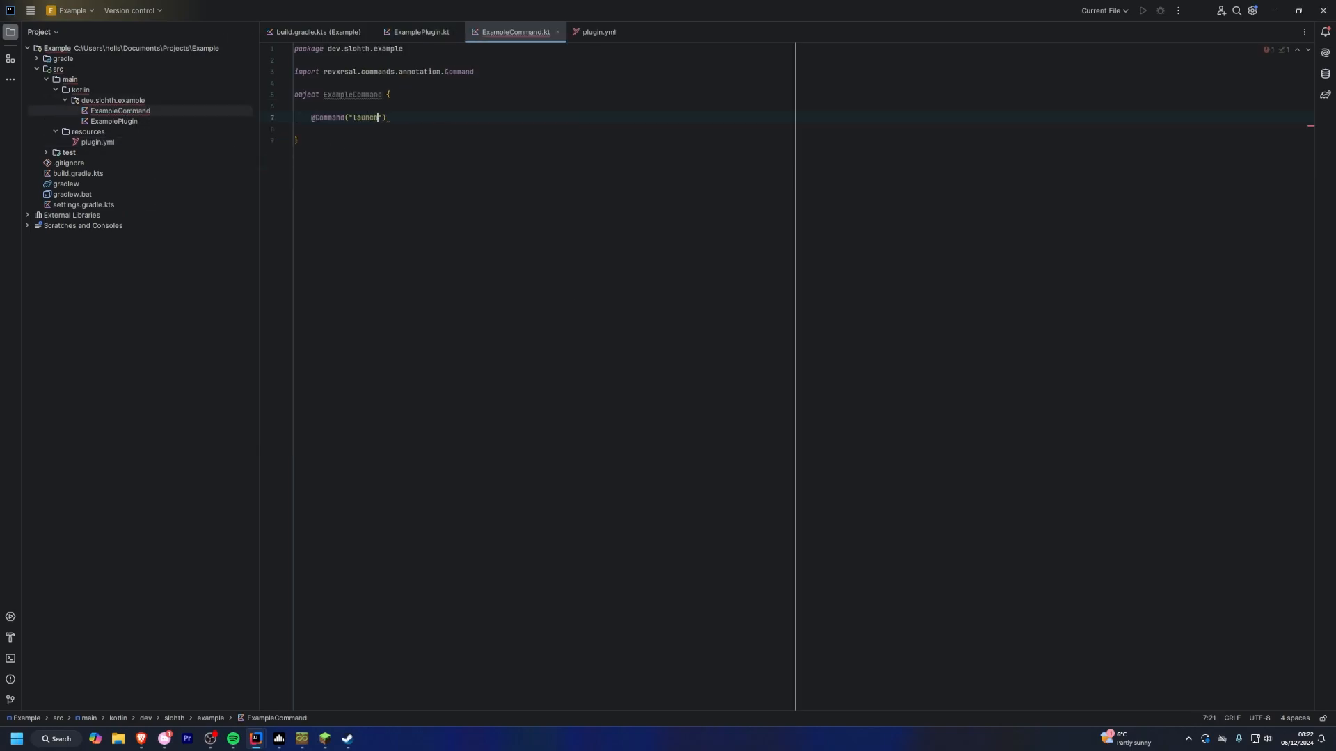
pyautogui.write('fun lauy')
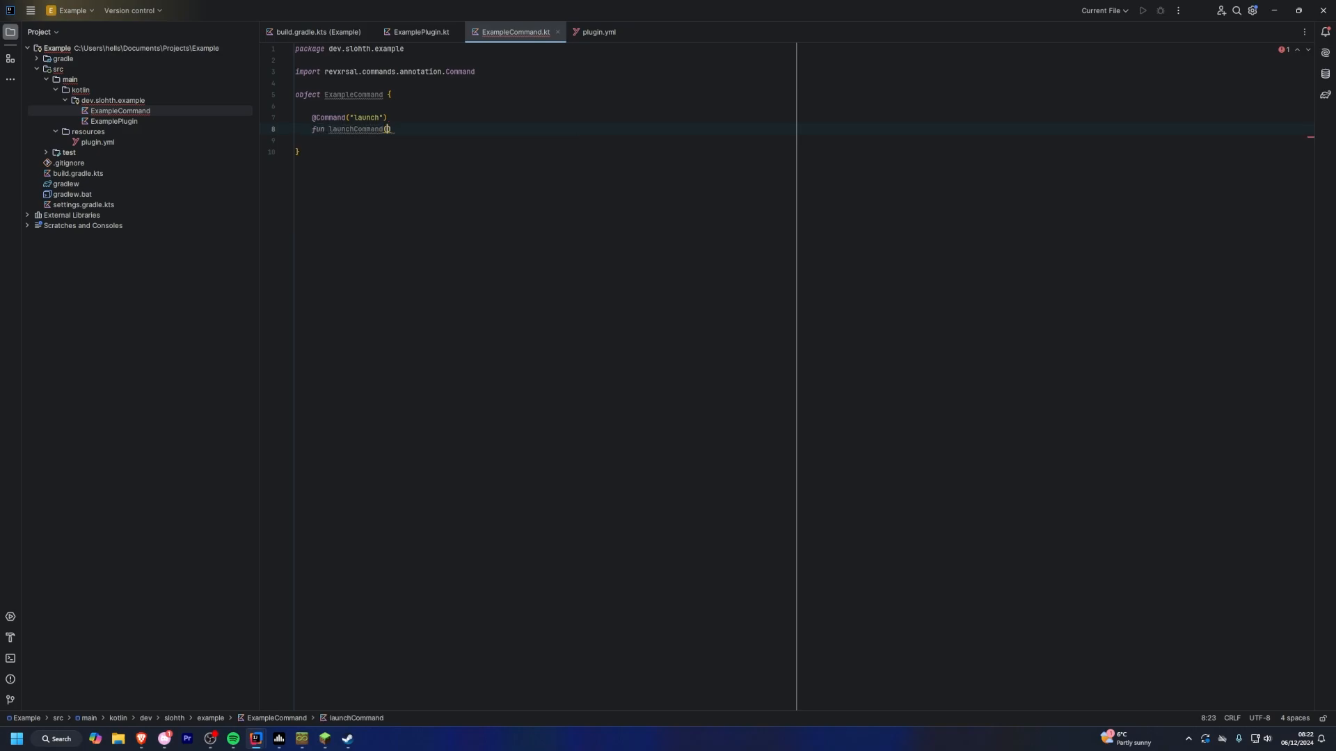
pyautogui.write('sender: Player,')
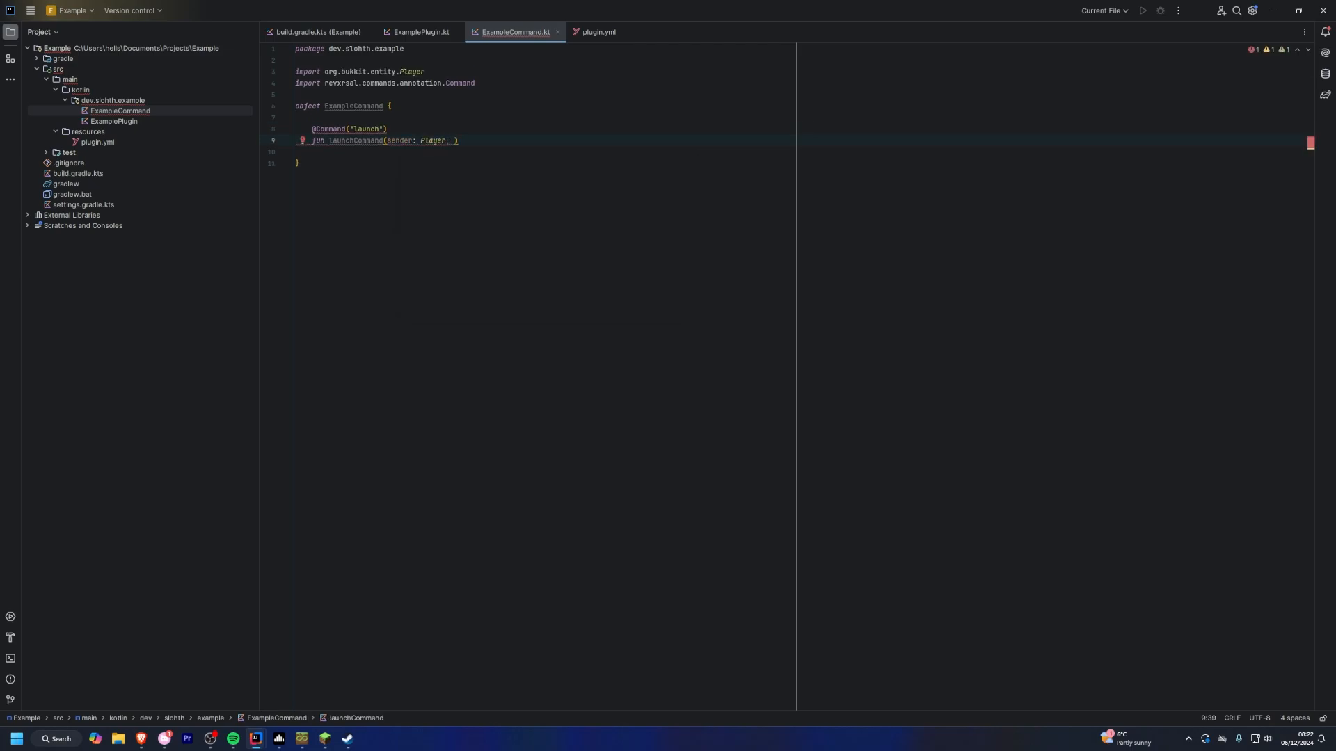
pyautogui.write('power: Double) {')
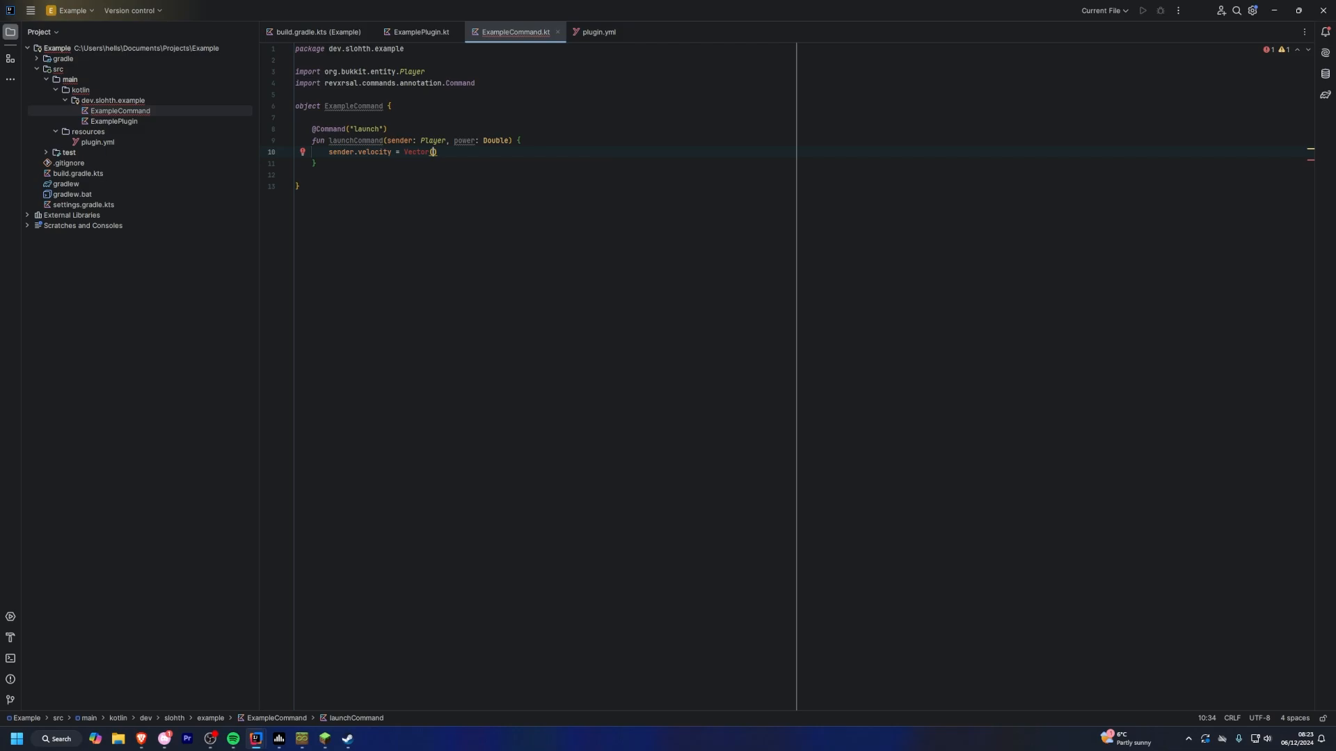
# Step: Set the sender's velocity to Vector(0, 3, 0) and send an aqua launch message
pyautogui.write('0, 5, 0')
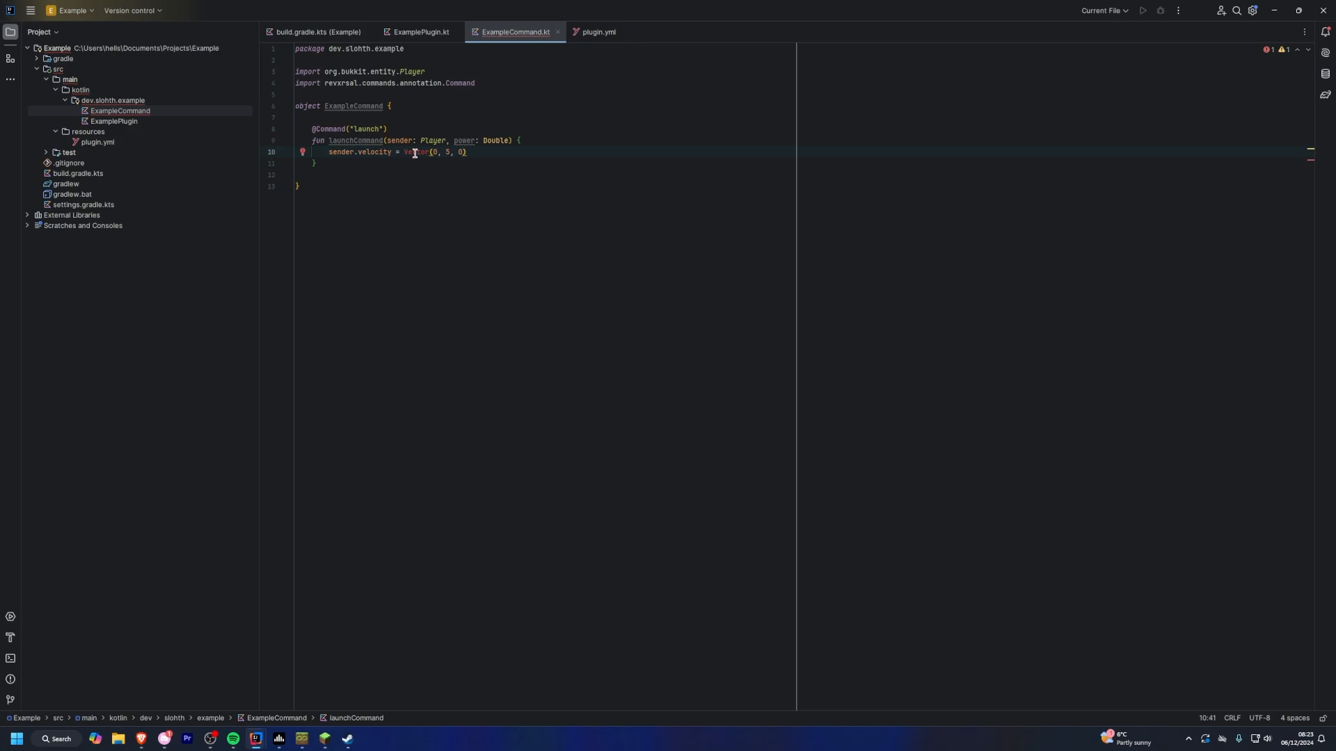
pyautogui.write('sender.sendMessage(Component.text("You have been launched", ))')
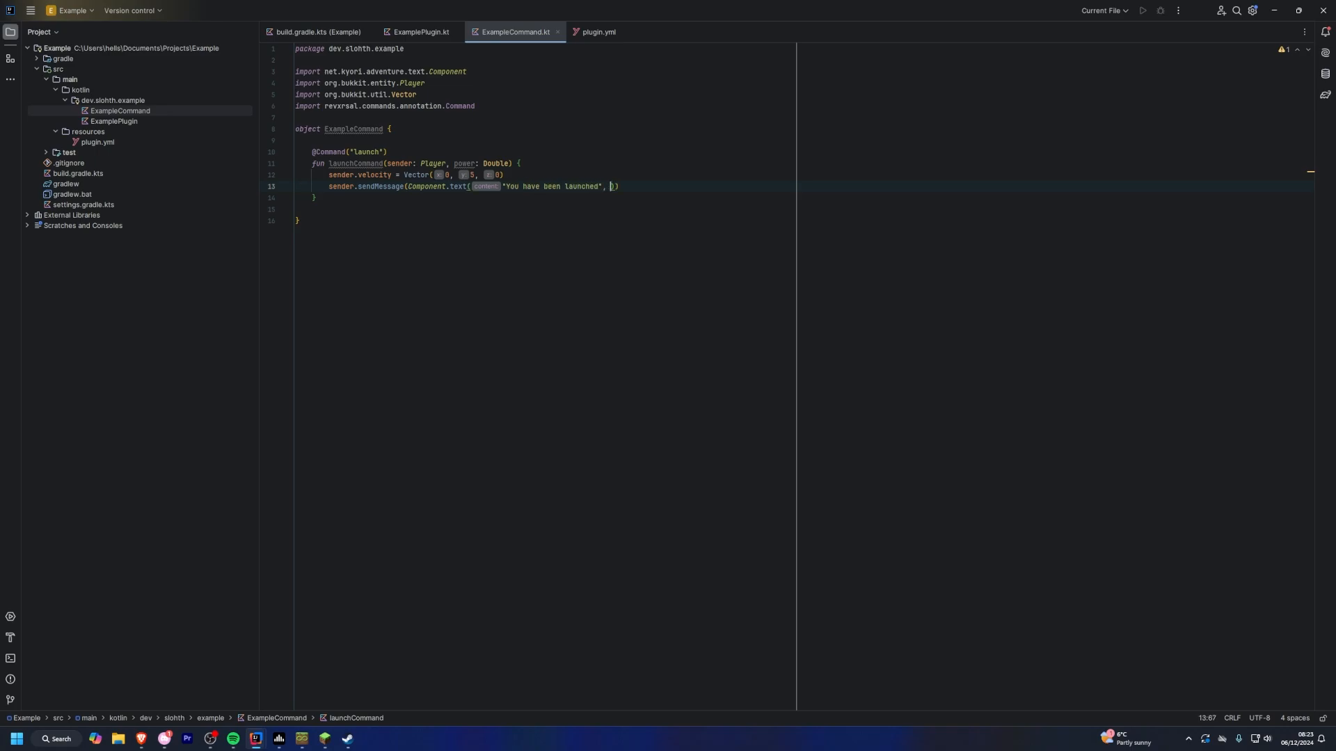
pyautogui.write('NamedTextColor.AQUA')
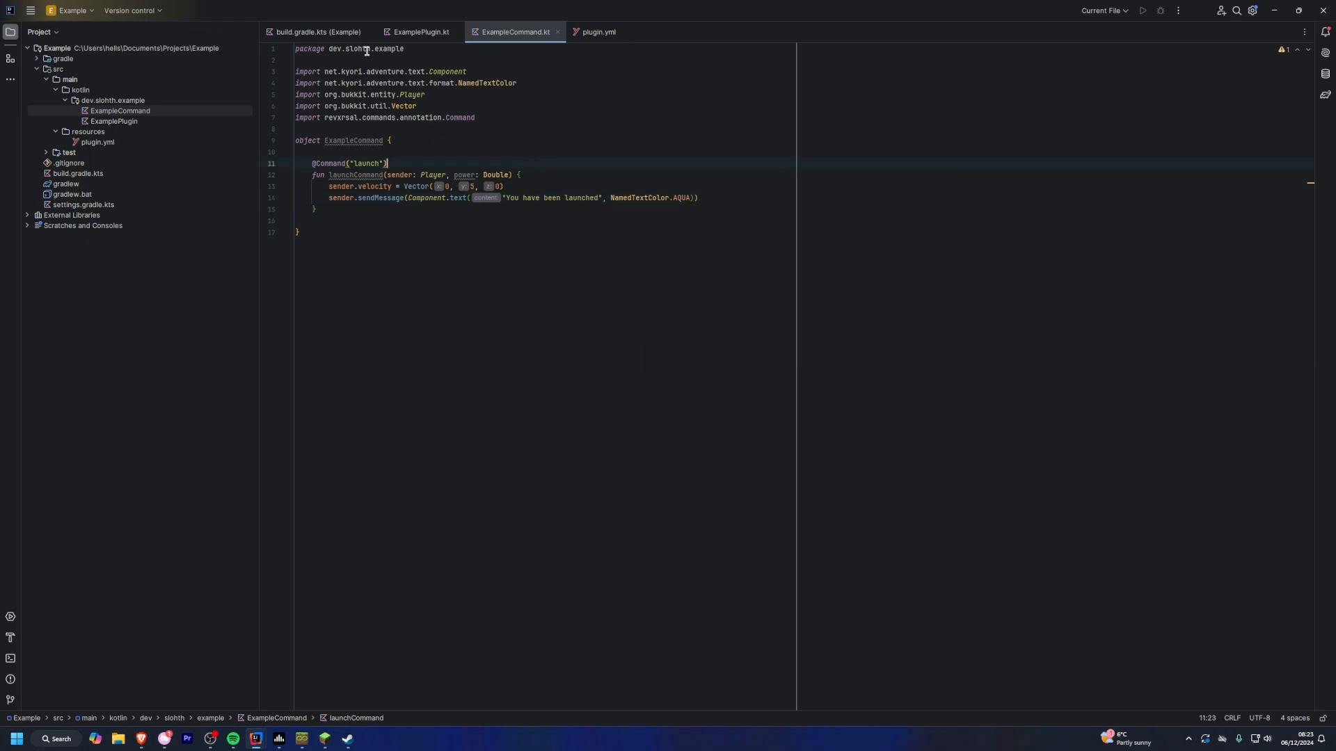
# Step: Add lamp.register(ExampleCommand) to onEnable in ExamplePlugin.kt
pyautogui.click(419, 32)
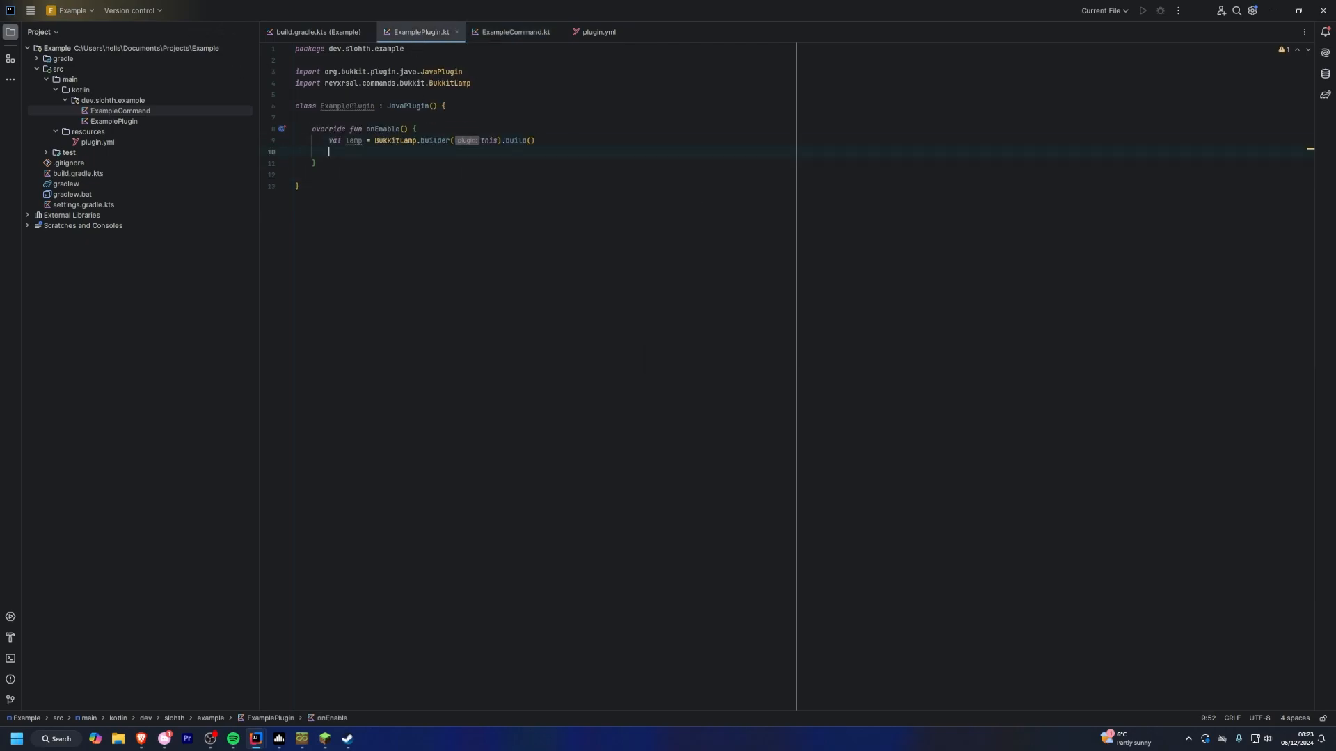
pyautogui.write('lamp.register()')
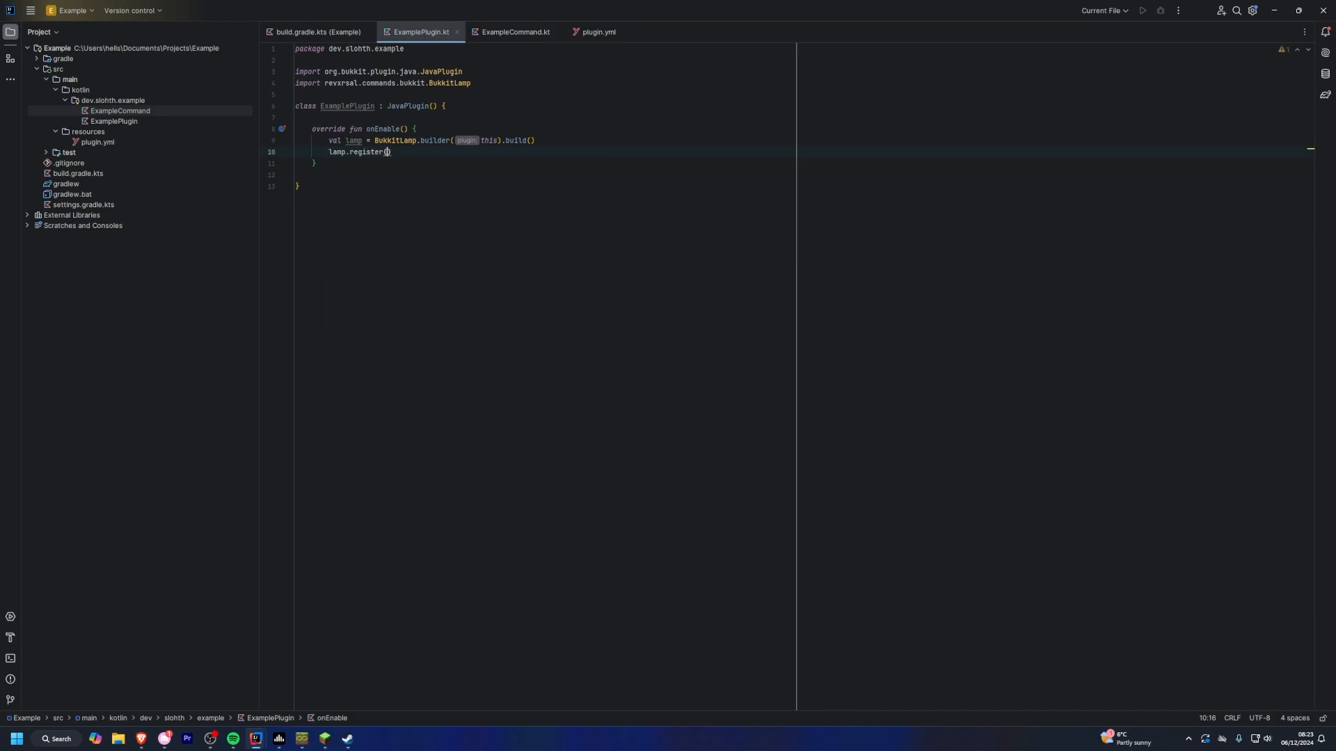
pyautogui.write('ExampleCommand')
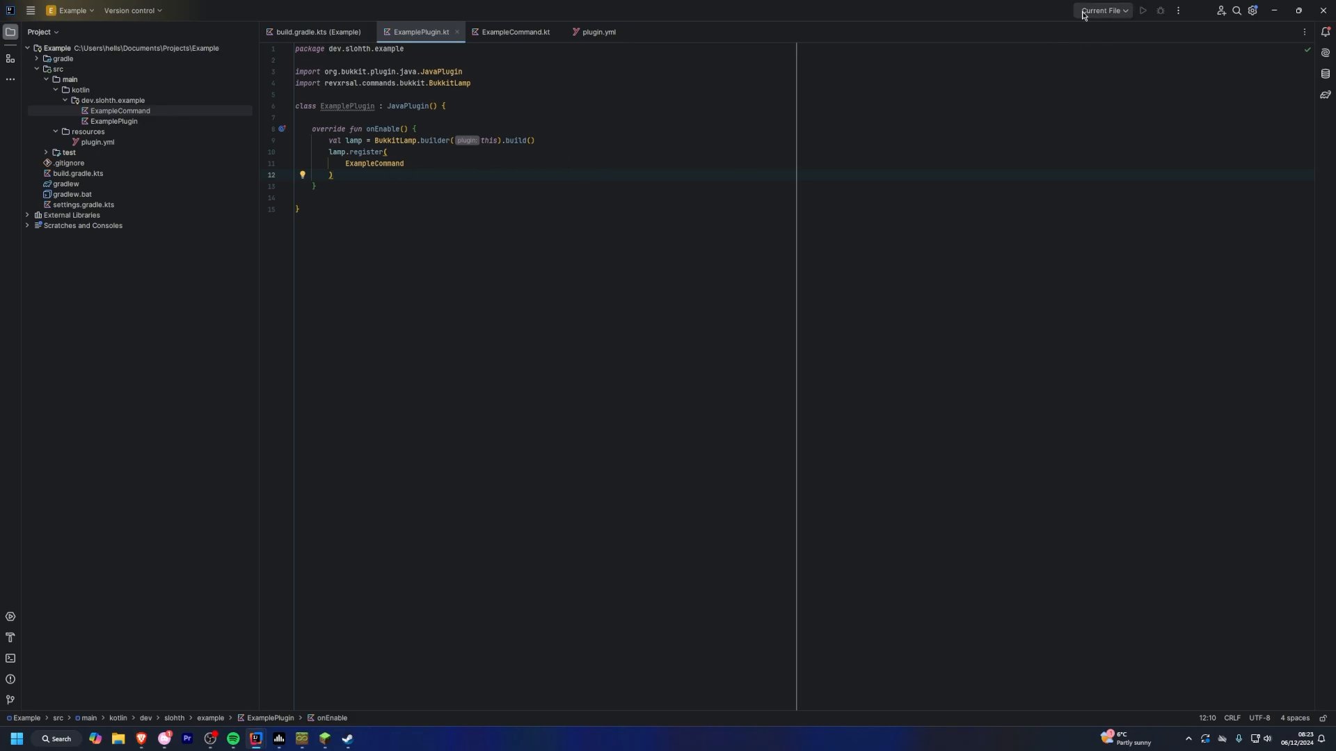
pyautogui.moveTo(1046, 27)
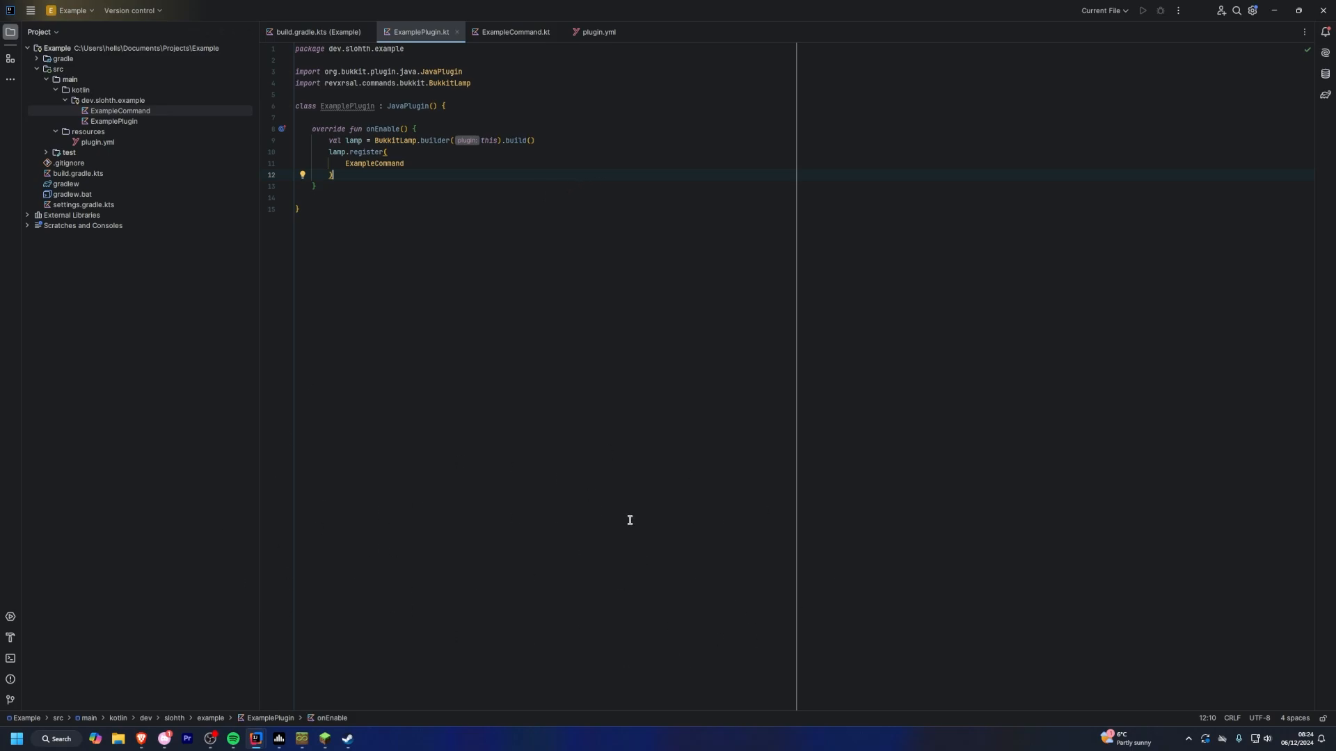
# Step: Add the xyz.jpenilla.run-paper 2.3.1 plugin and a runServer block with minecraftVersion 1.21.1
pyautogui.click(316, 31)
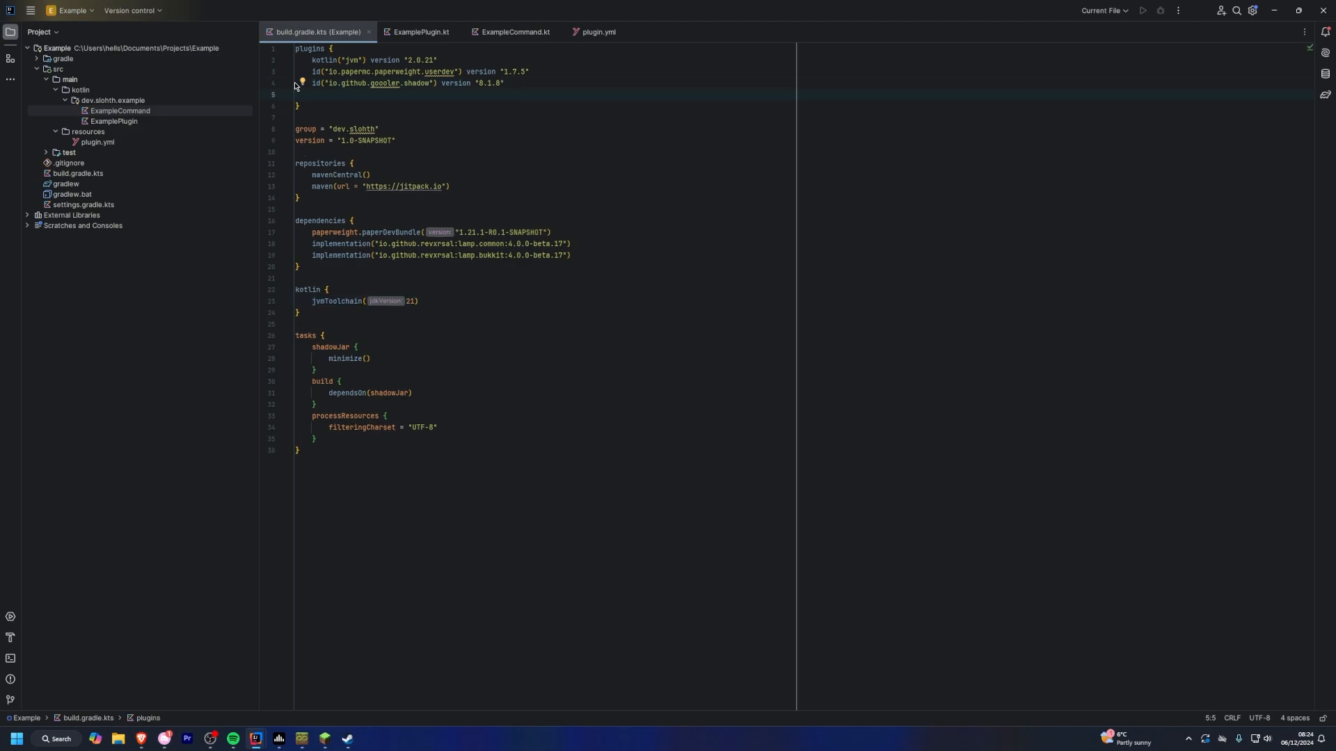
pyautogui.write('id("xyz.jpenilla.run-paper") version "2.3.1"')
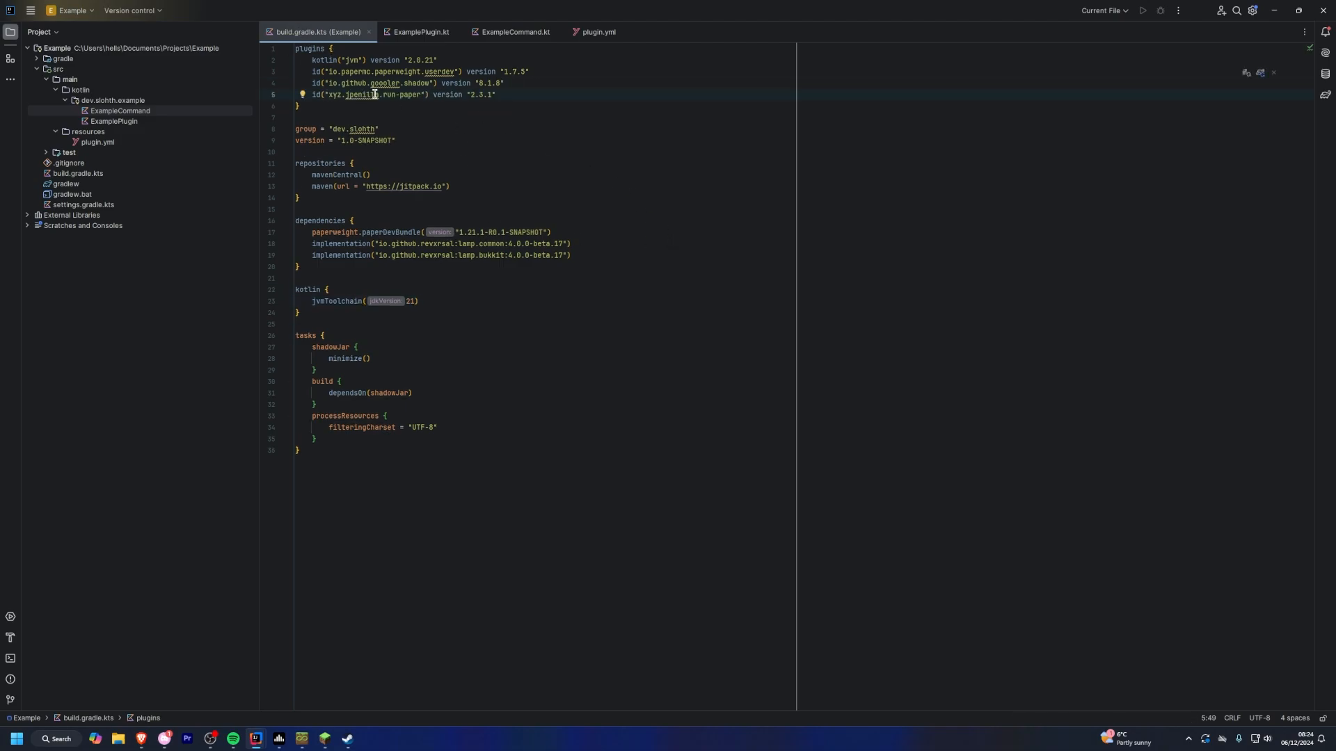
pyautogui.doubleClick(411, 94)
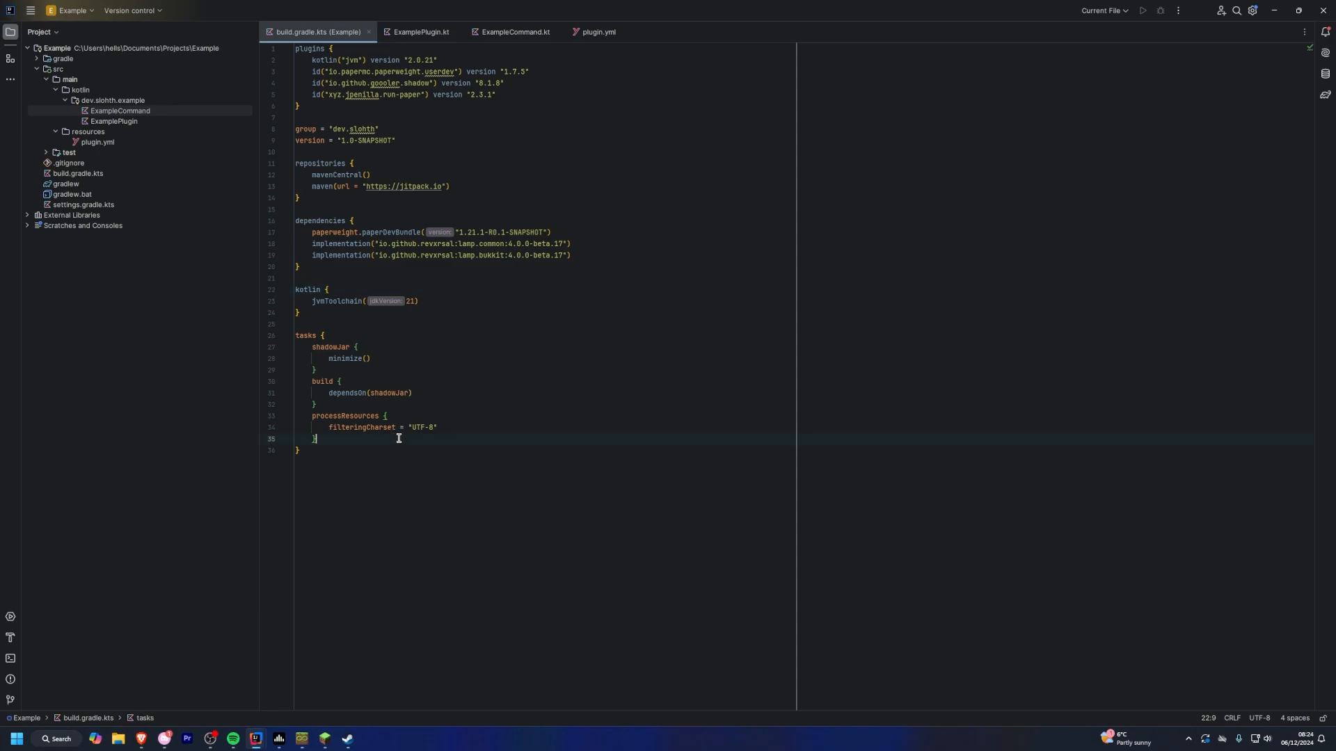
pyautogui.write('run')
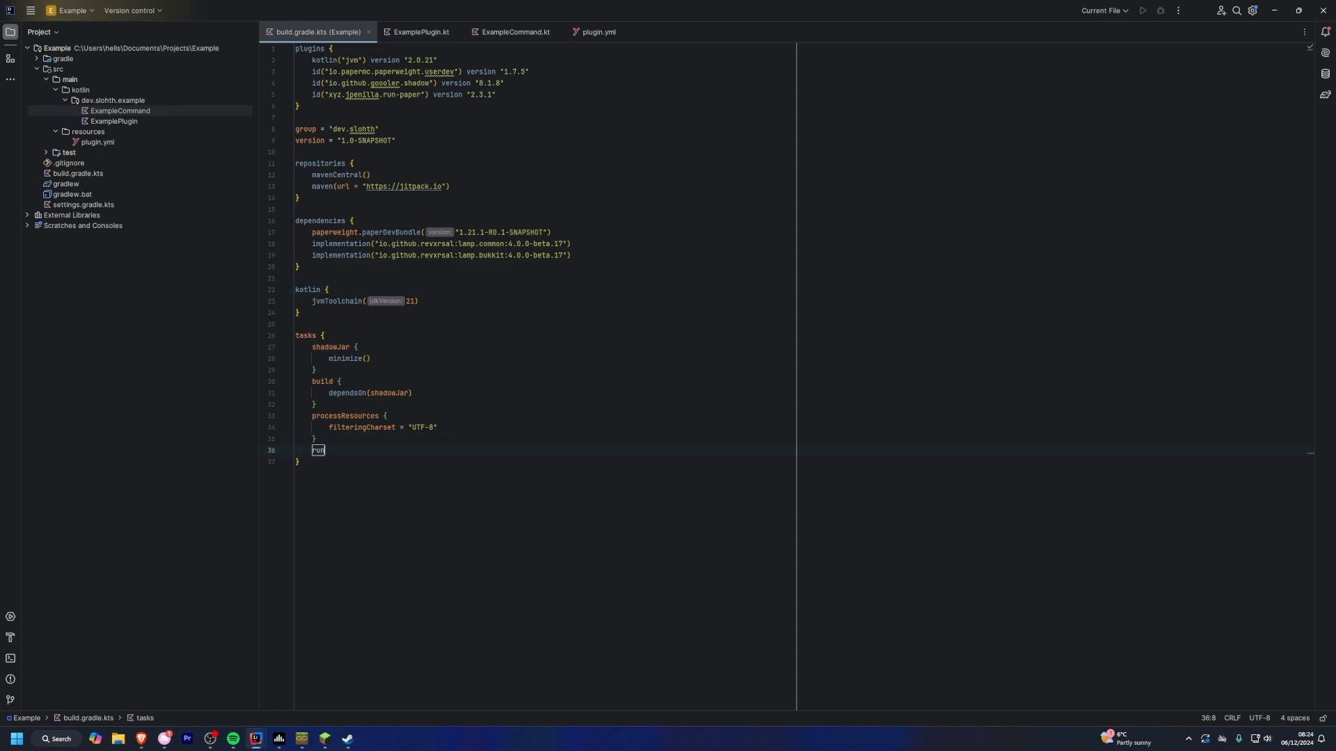
pyautogui.write('Server {')
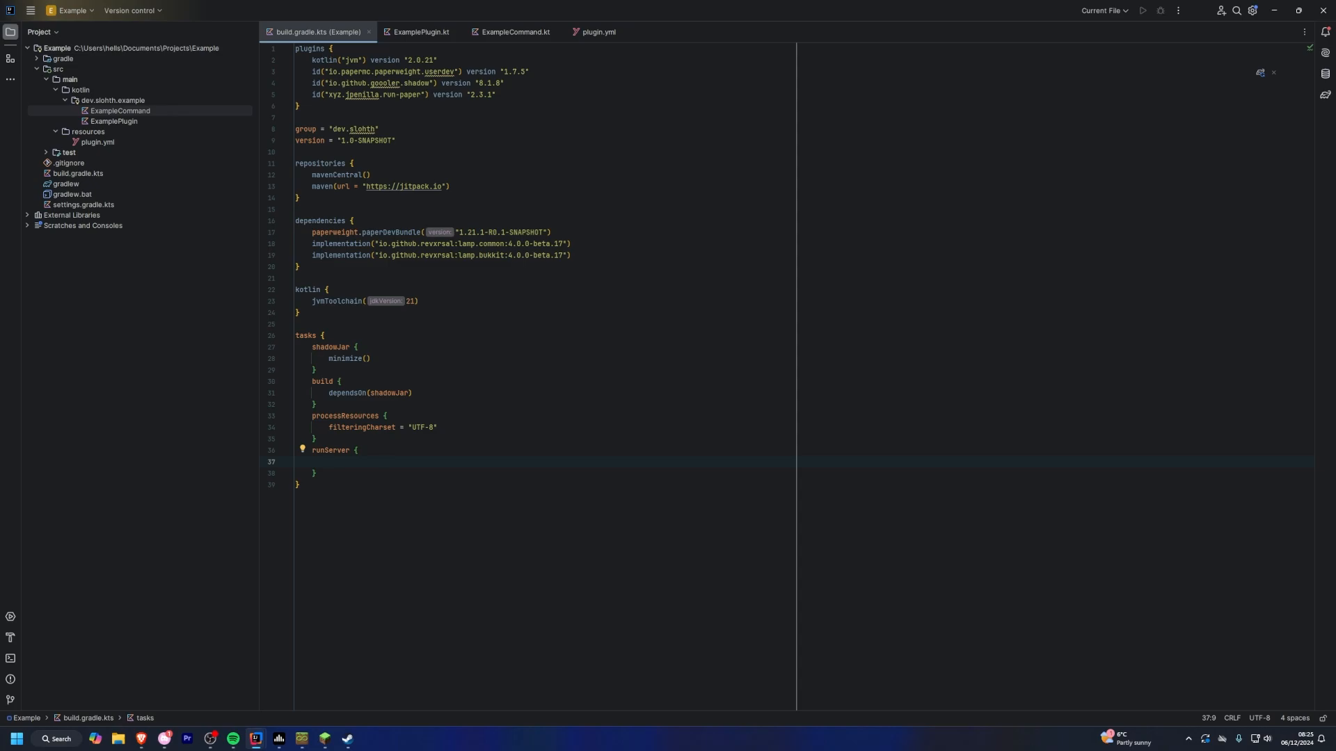
pyautogui.write('minecraftVersion()')
pyautogui.write('downloadPlugins {}')
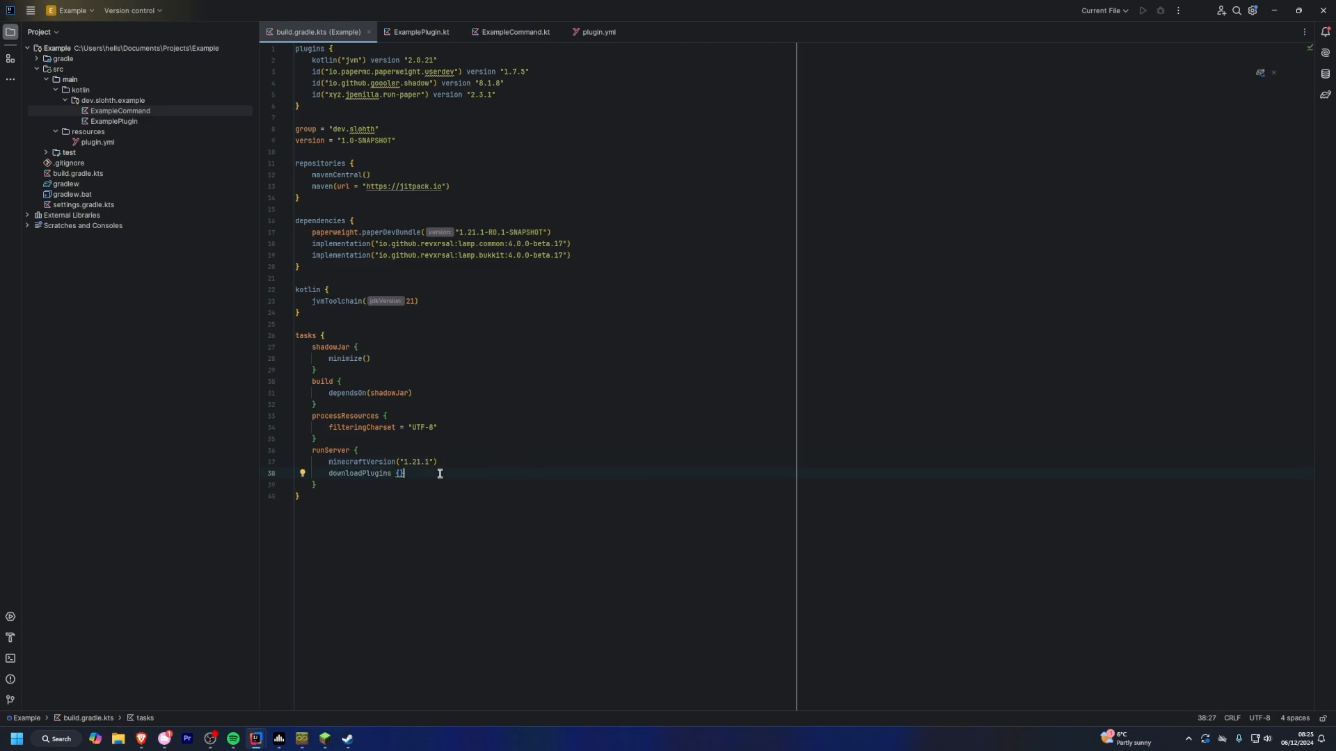
pyautogui.moveTo(450, 109)
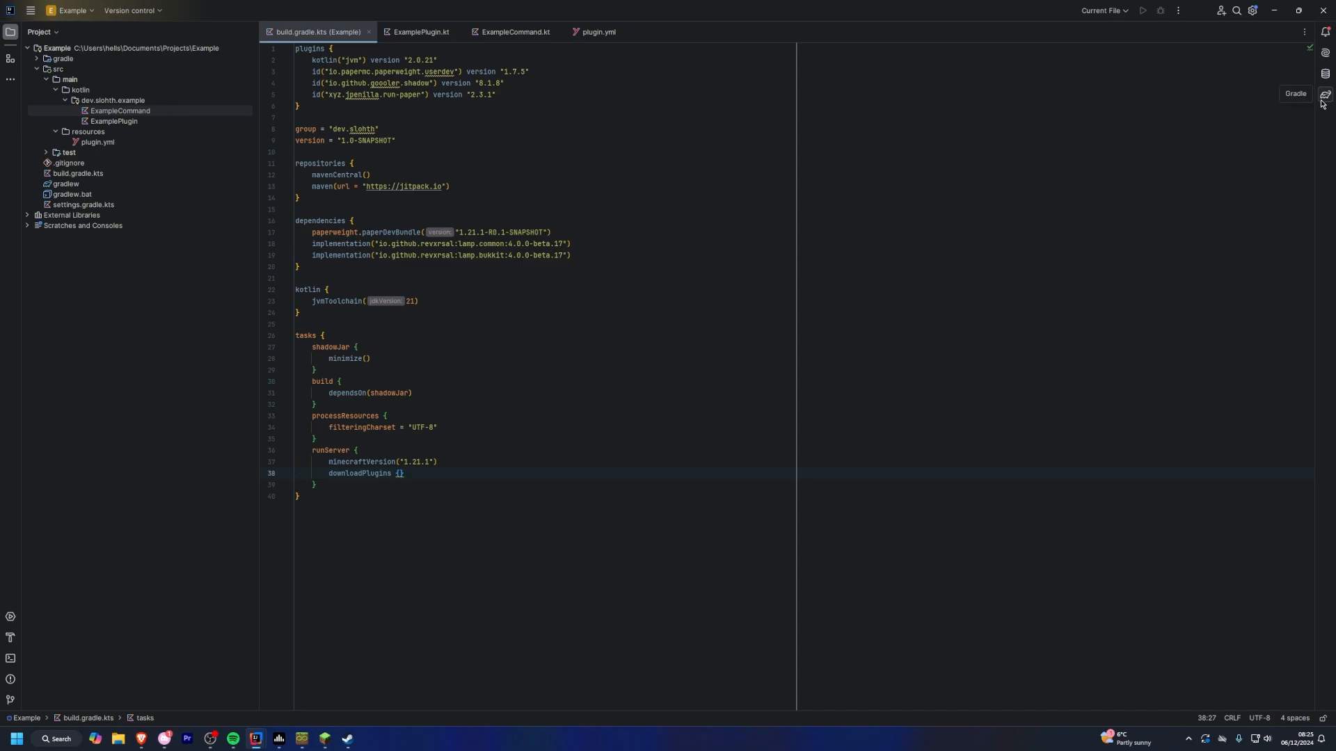
# Step: Run the run paper > runServer task from the Gradle tool window
pyautogui.click(1324, 94)
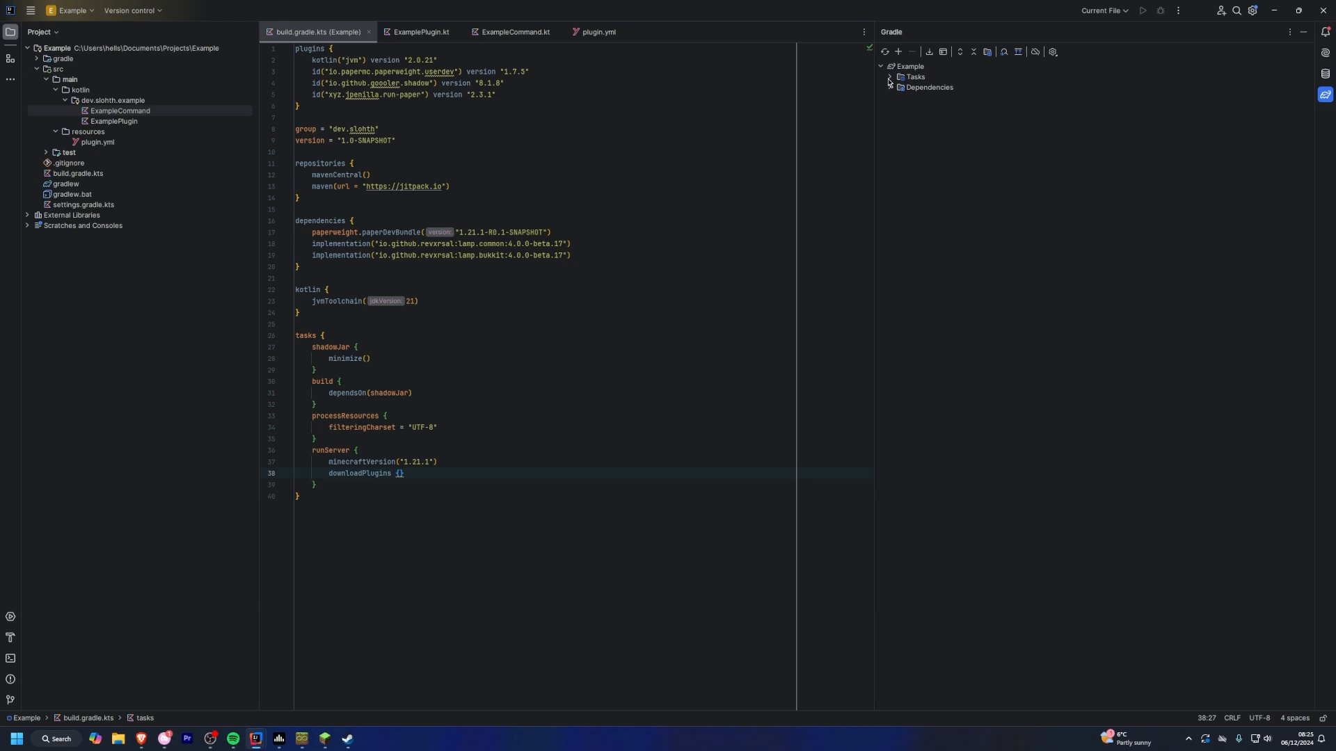
pyautogui.click(891, 77)
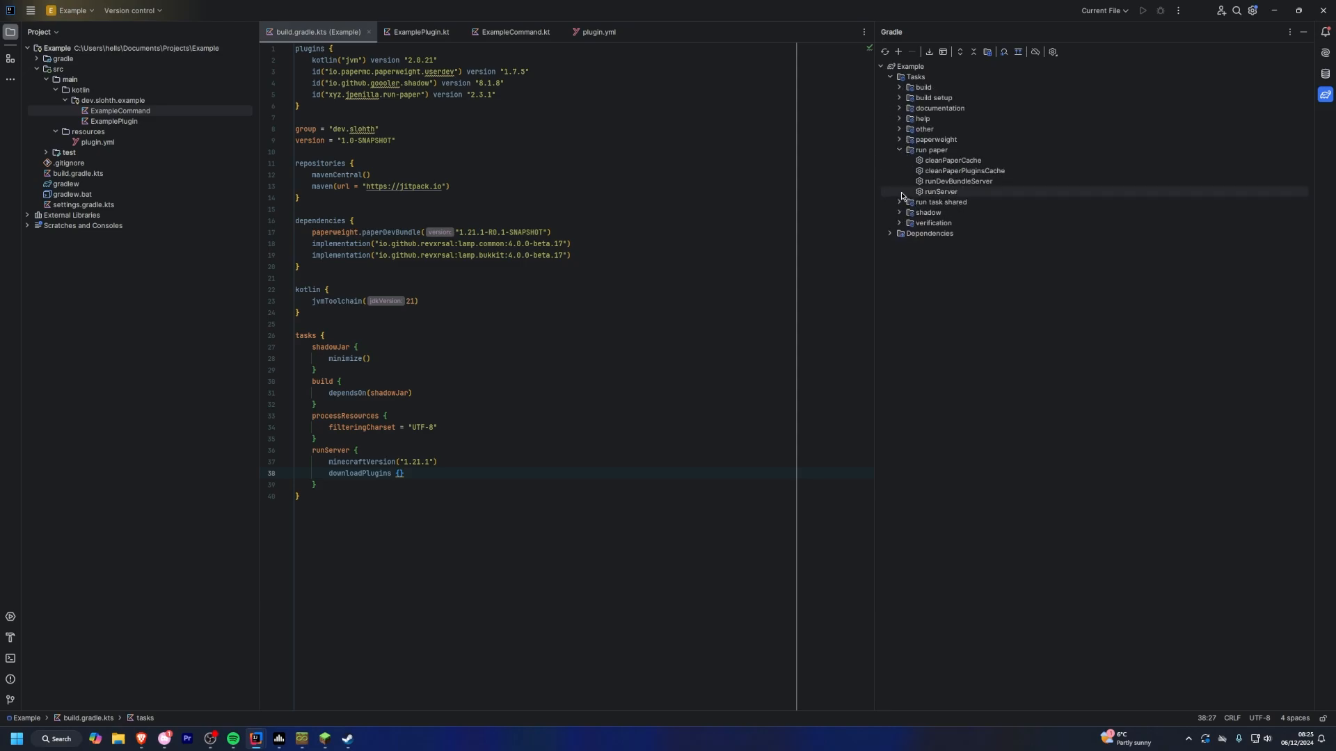
pyautogui.doubleClick(938, 192)
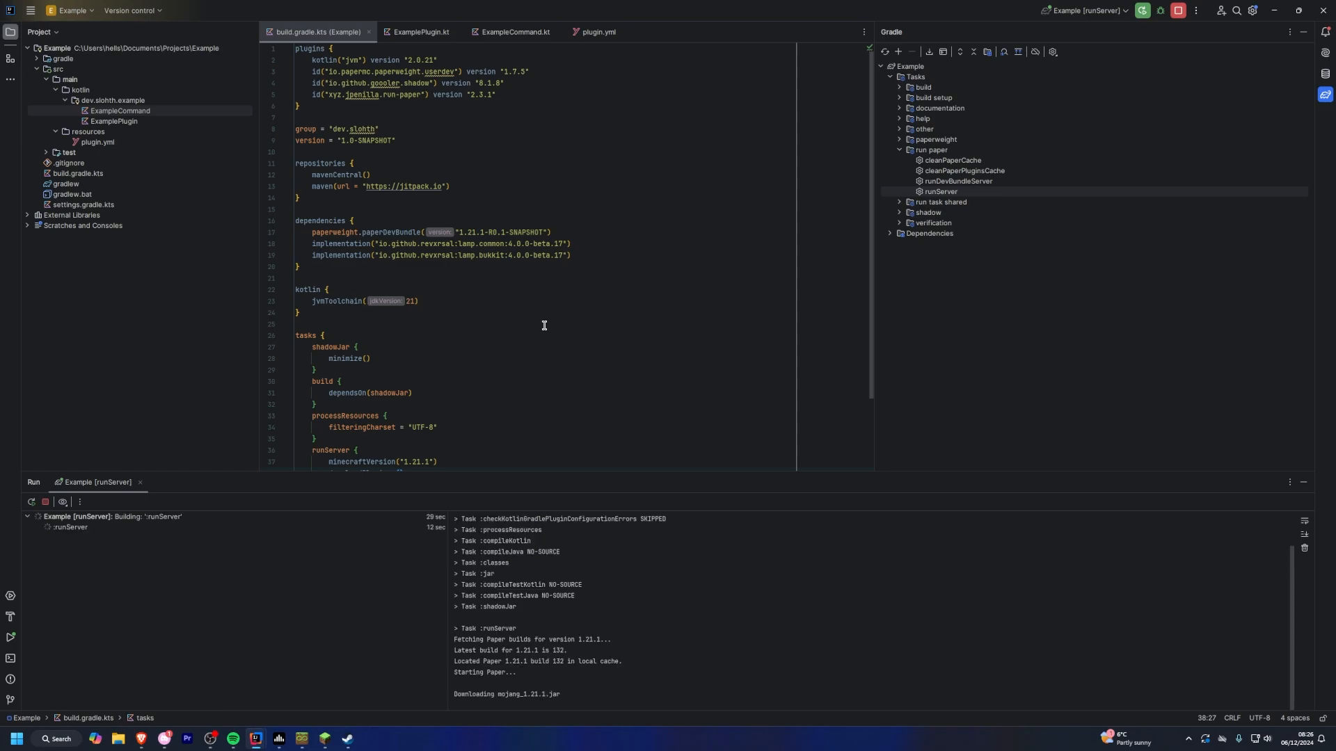
pyautogui.moveTo(425, 629)
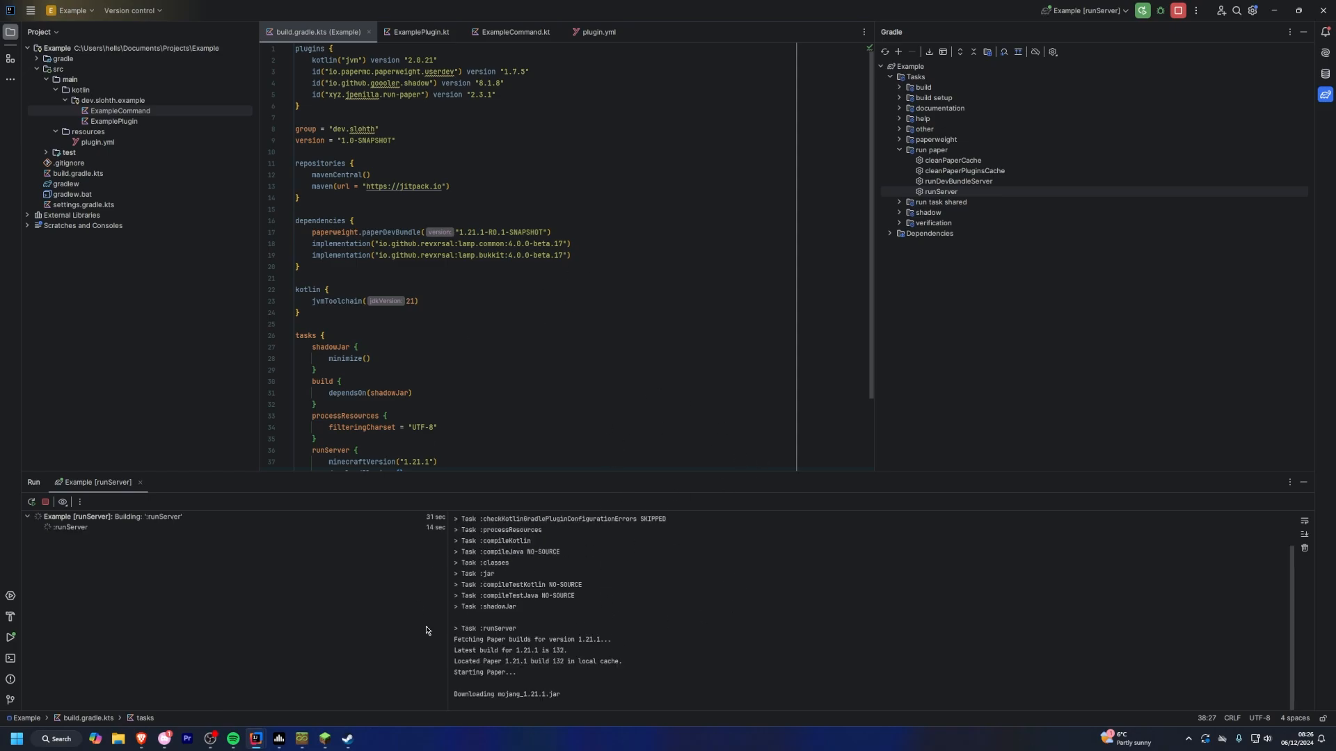
pyautogui.moveTo(566, 600)
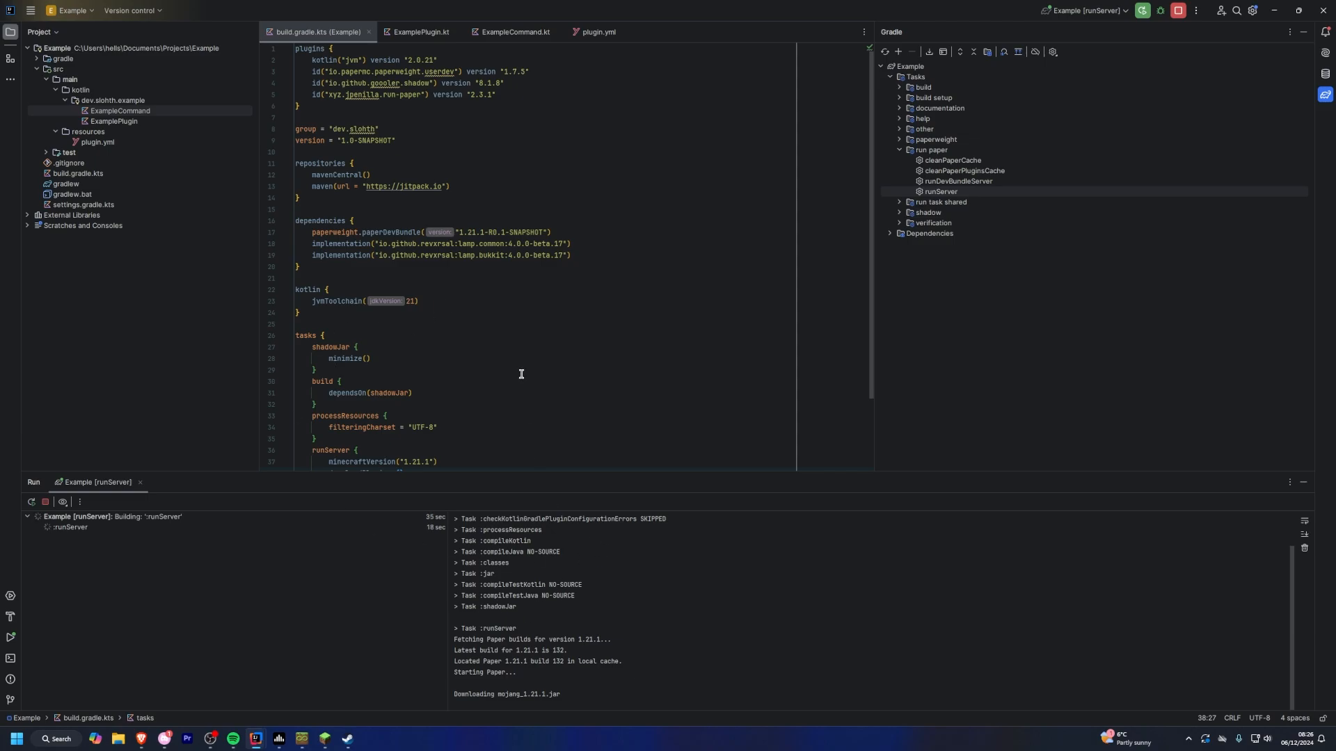
pyautogui.moveTo(470, 416)
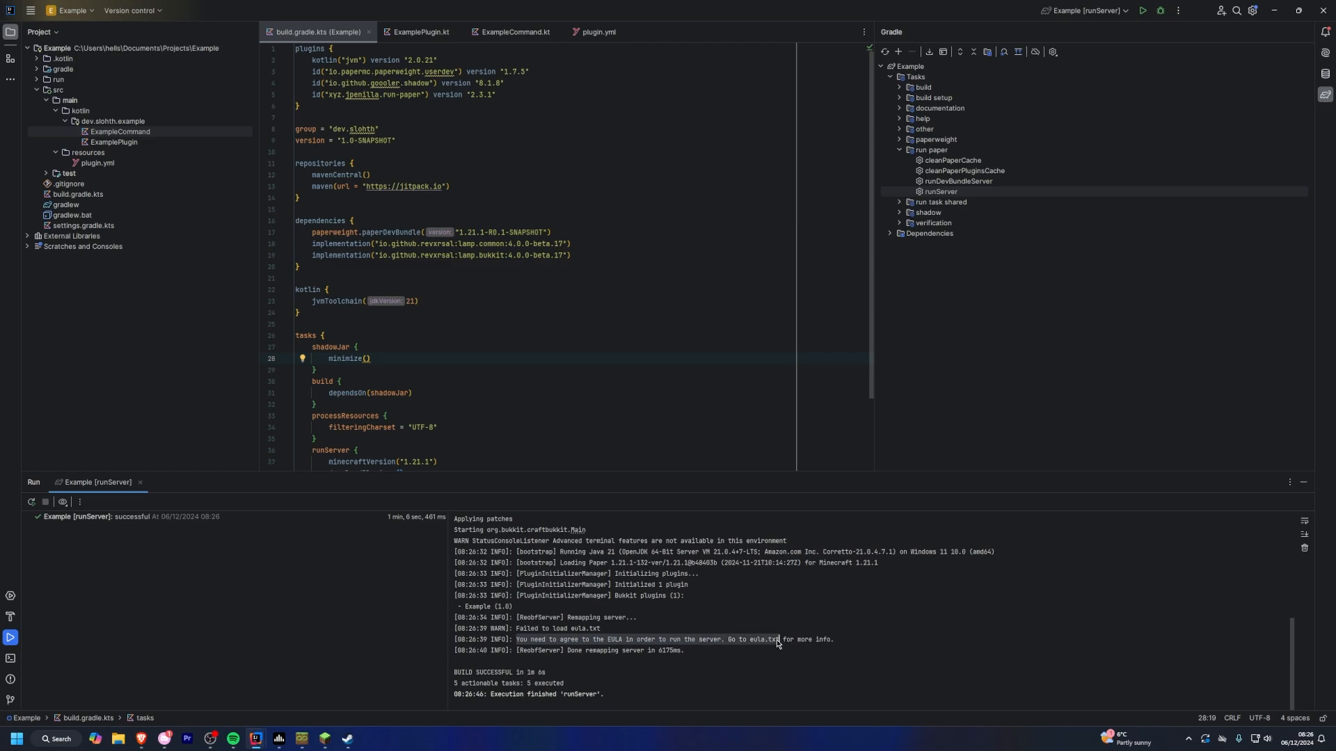
# Step: Expand the run folder and open eula.txt to accept the EULA
pyautogui.click(57, 80)
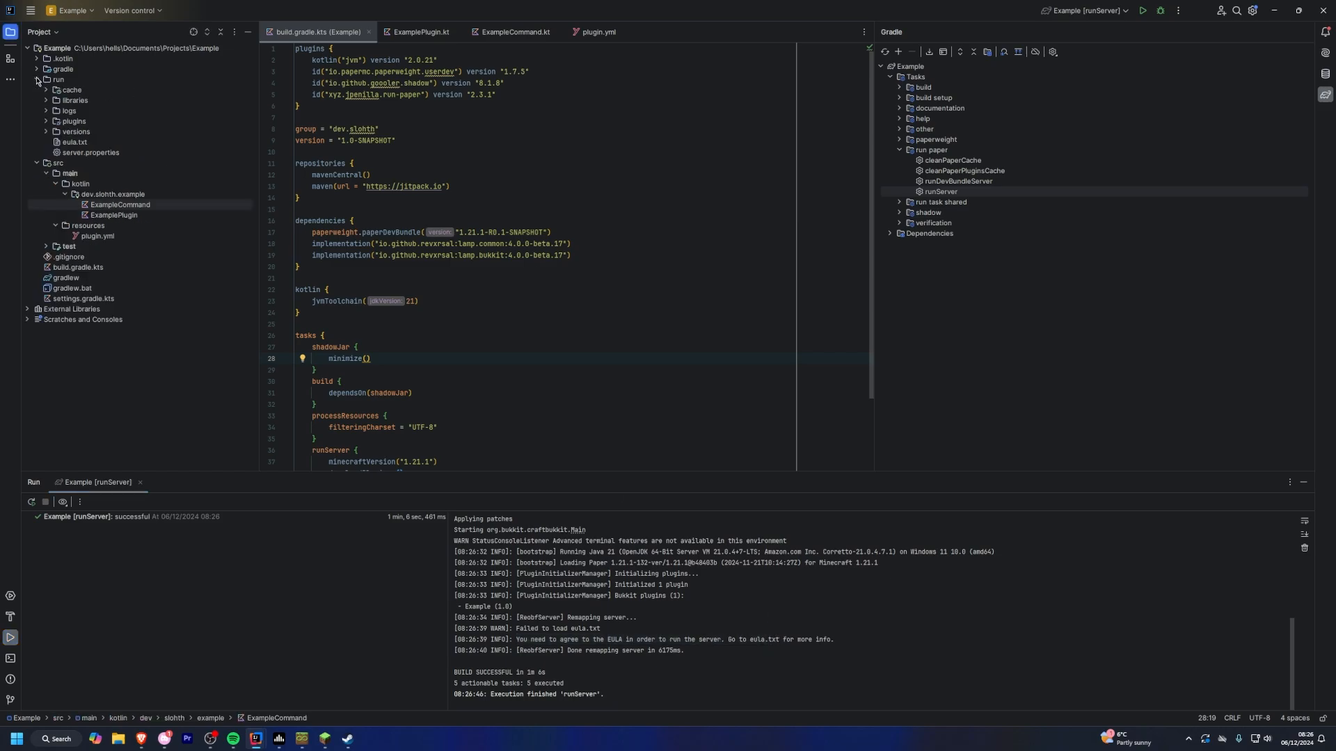
pyautogui.click(74, 142)
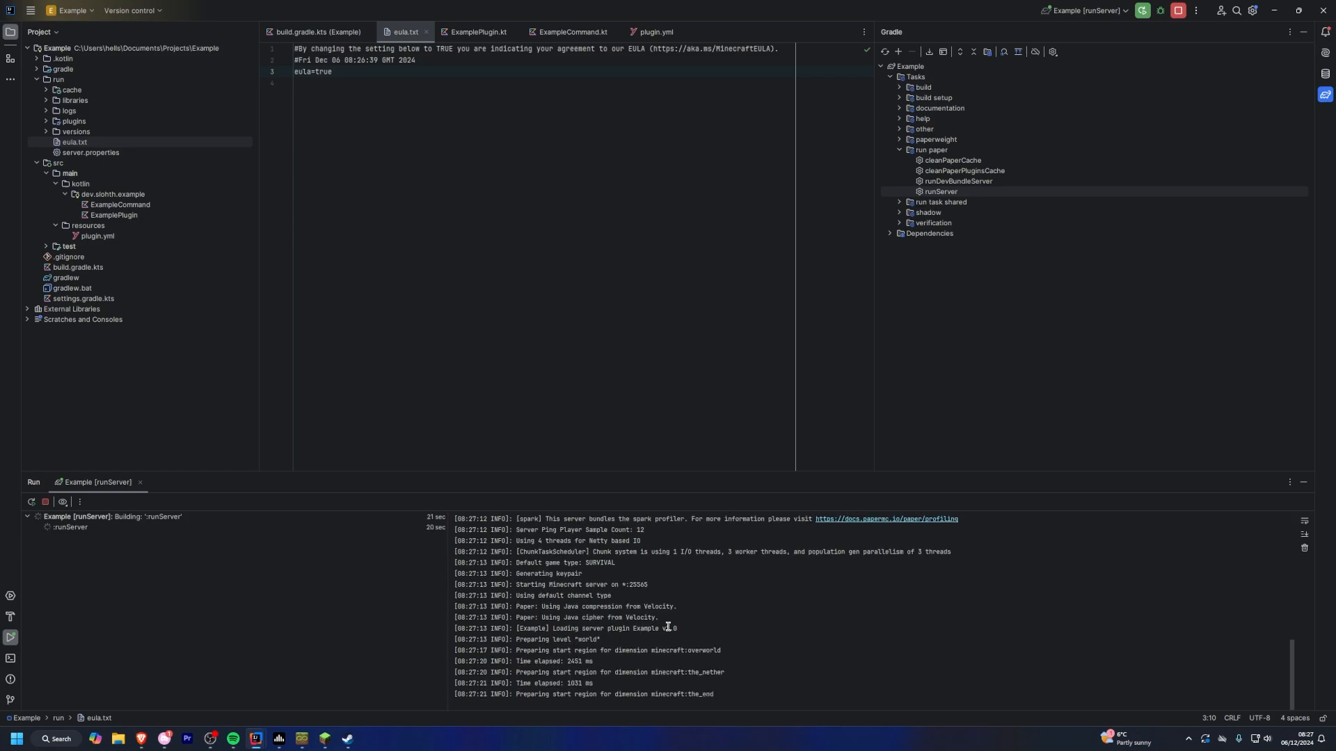
pyautogui.scroll(-3)
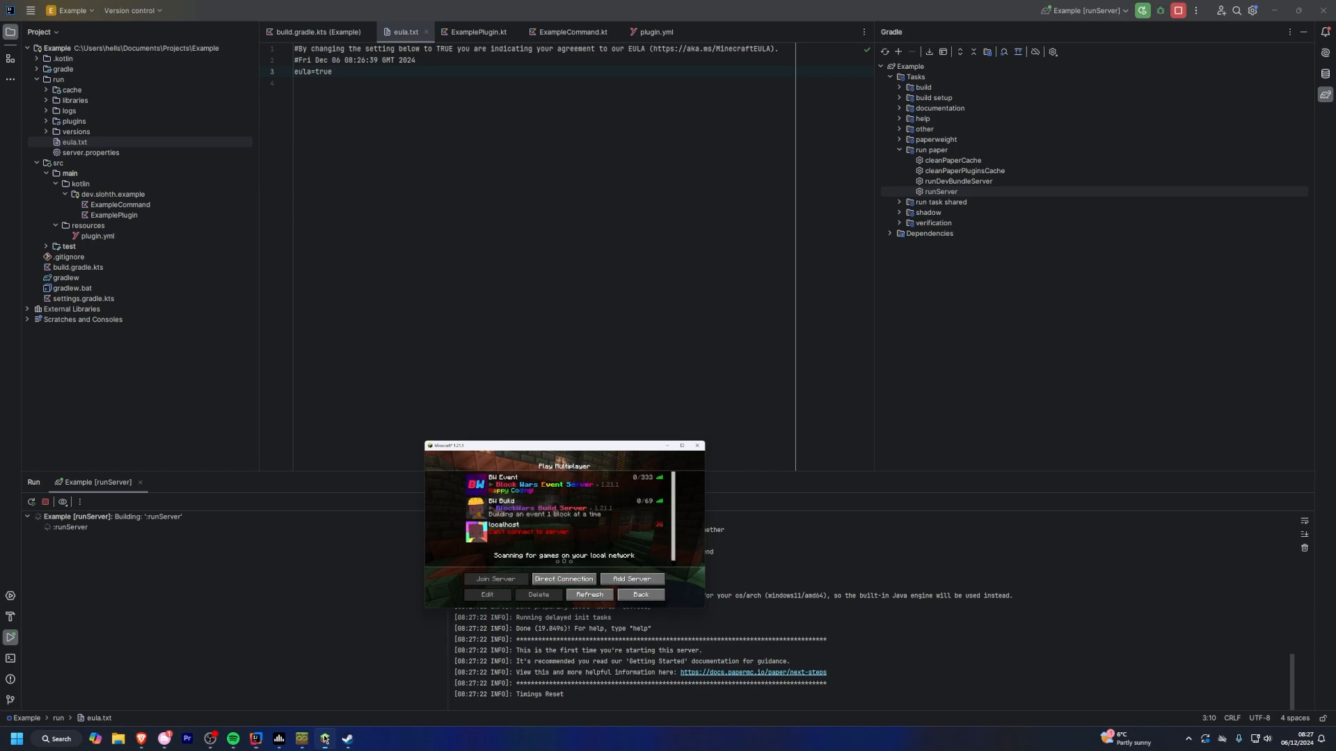
# Step: Enter the local server address in Minecraft's Direct Connection screen
pyautogui.click(563, 580)
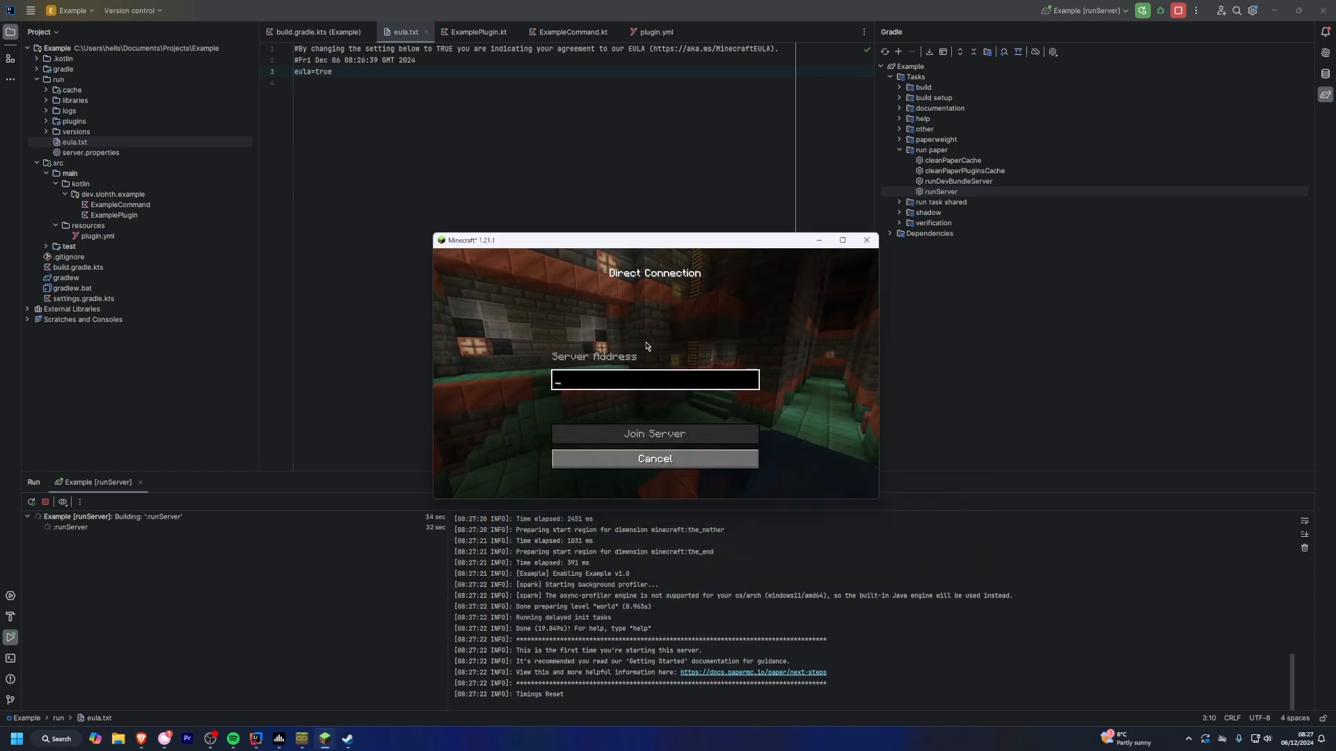
pyautogui.write('lpoc')
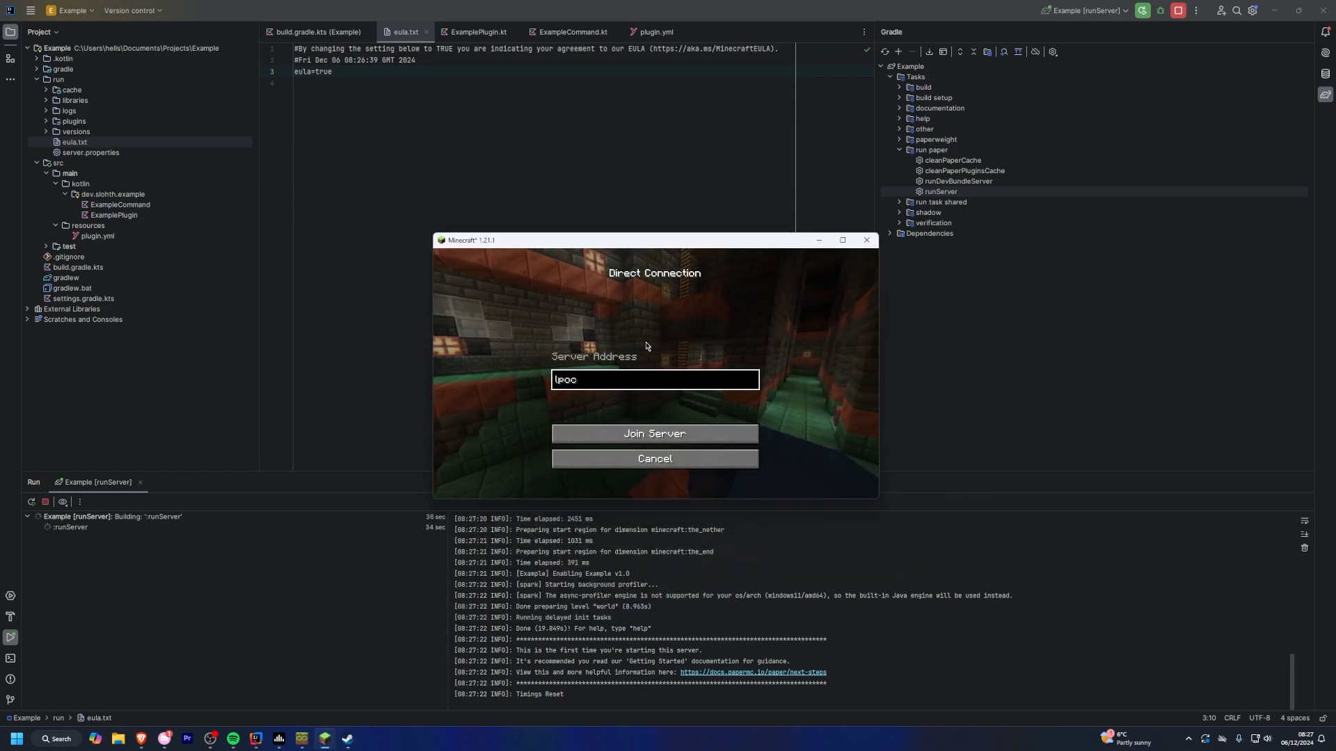
pyautogui.write('localhost')
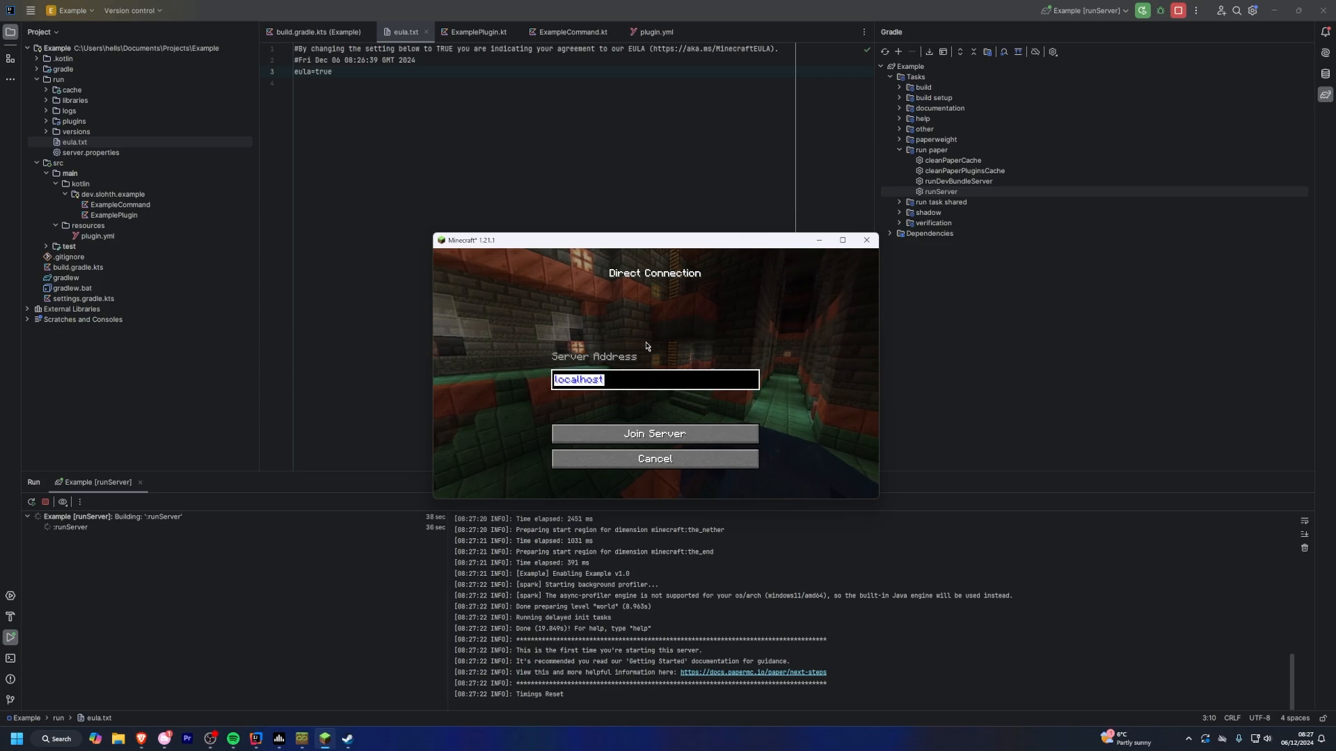
pyautogui.write('1')
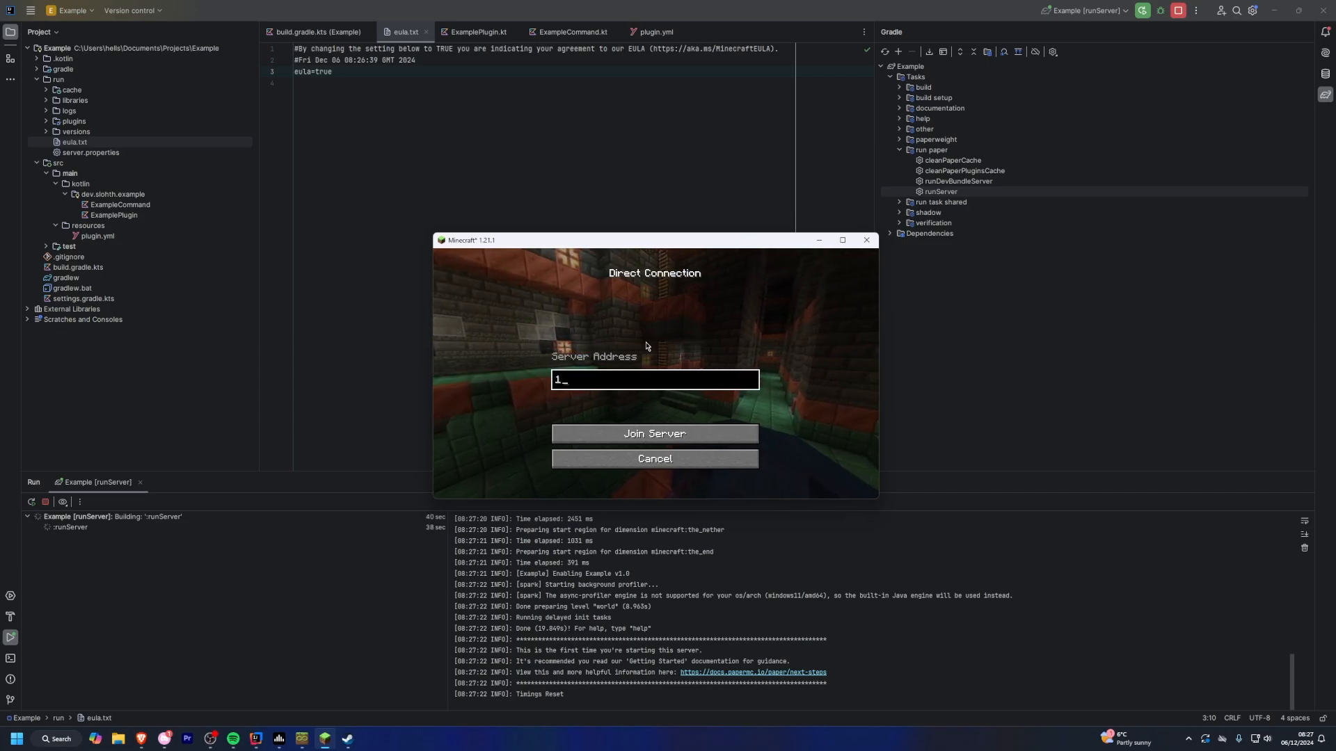
pyautogui.write('27.0.0.0')
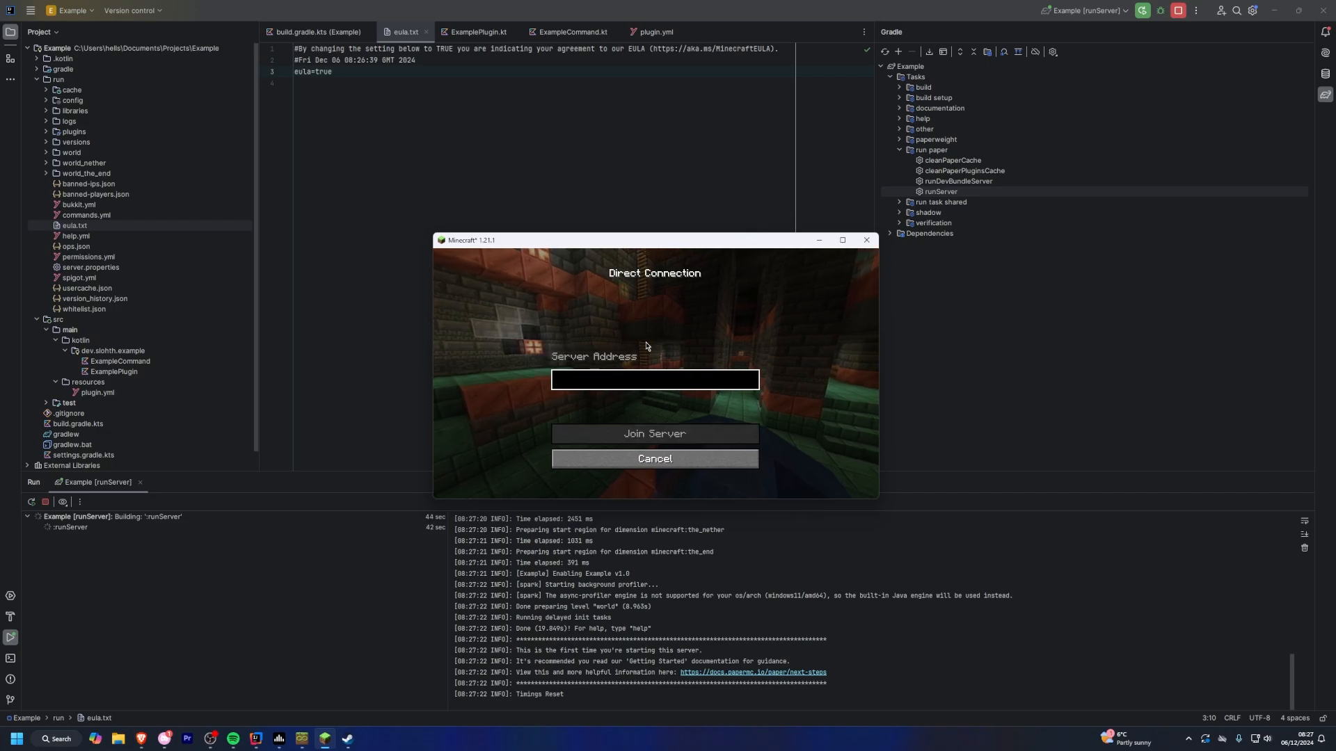
pyautogui.write('0')
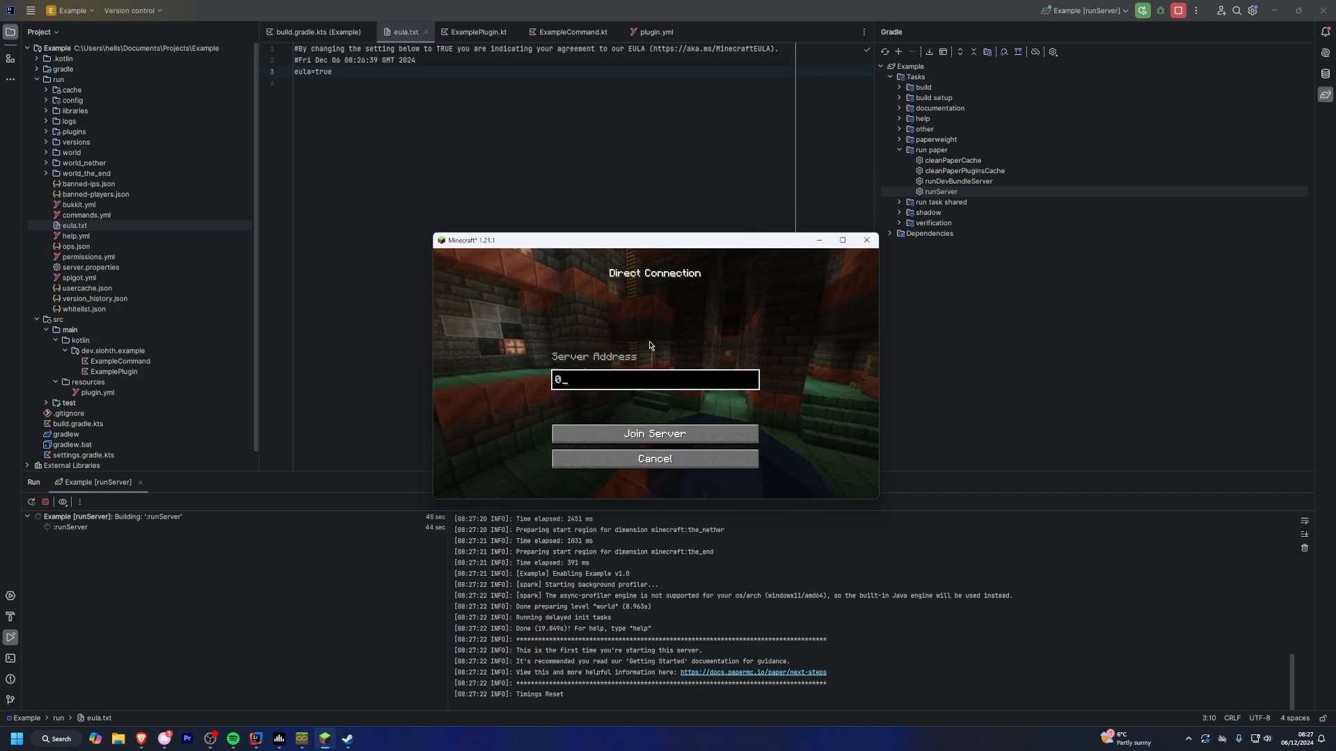
# Step: Join the local server, run /launch in chat, then stop the runServer task
pyautogui.click(653, 434)
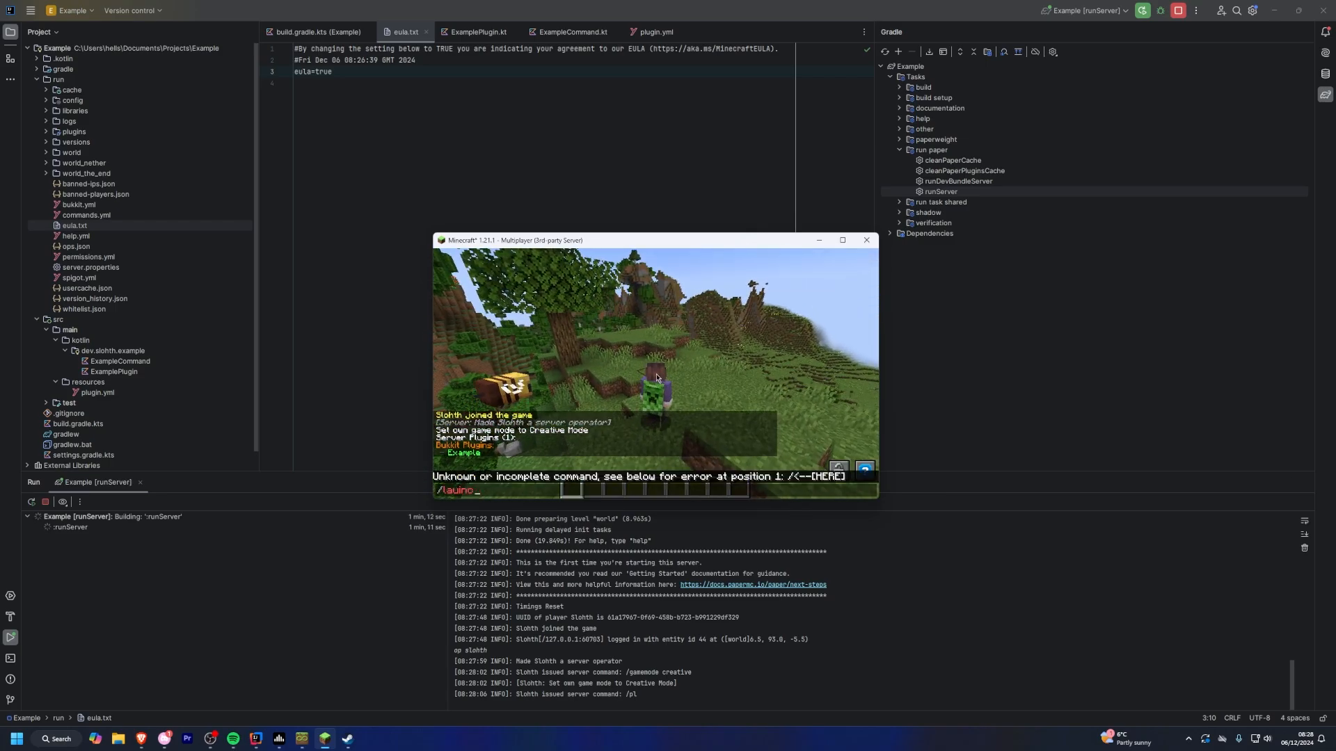
pyautogui.write('/launch')
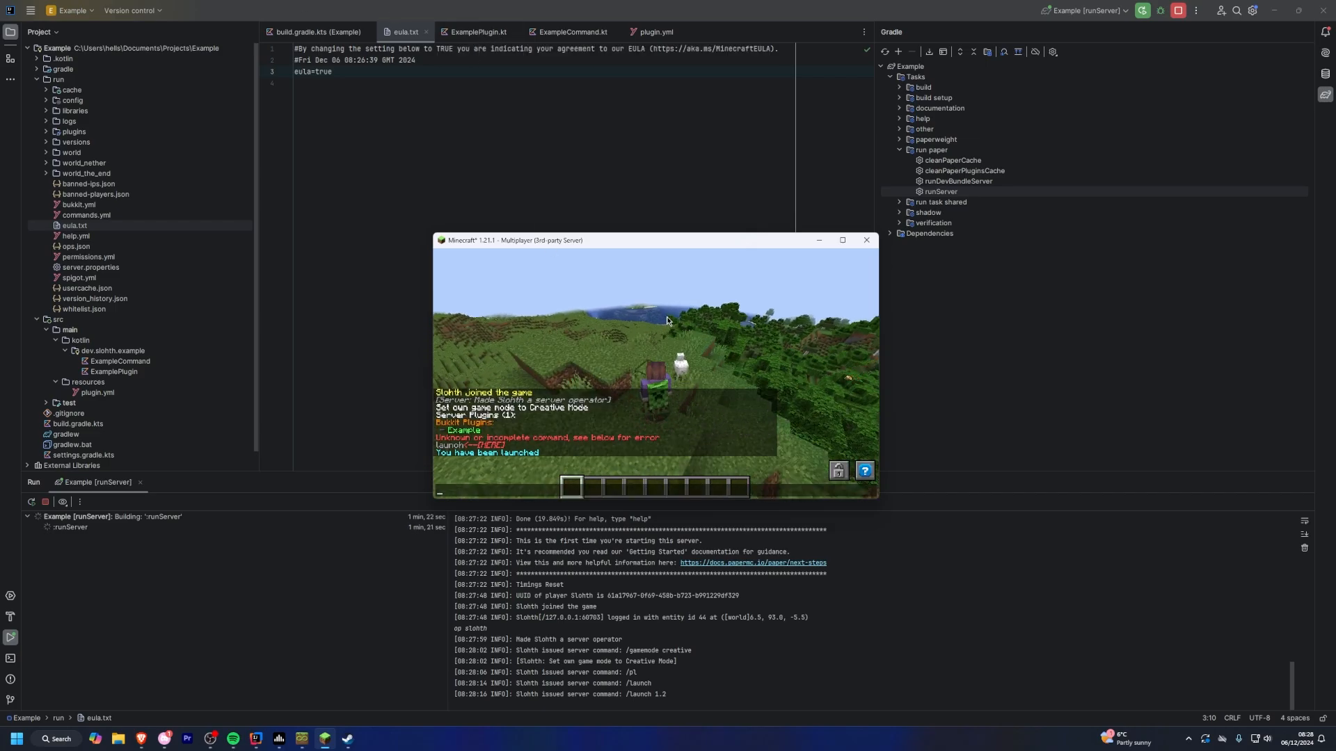
pyautogui.click(573, 31)
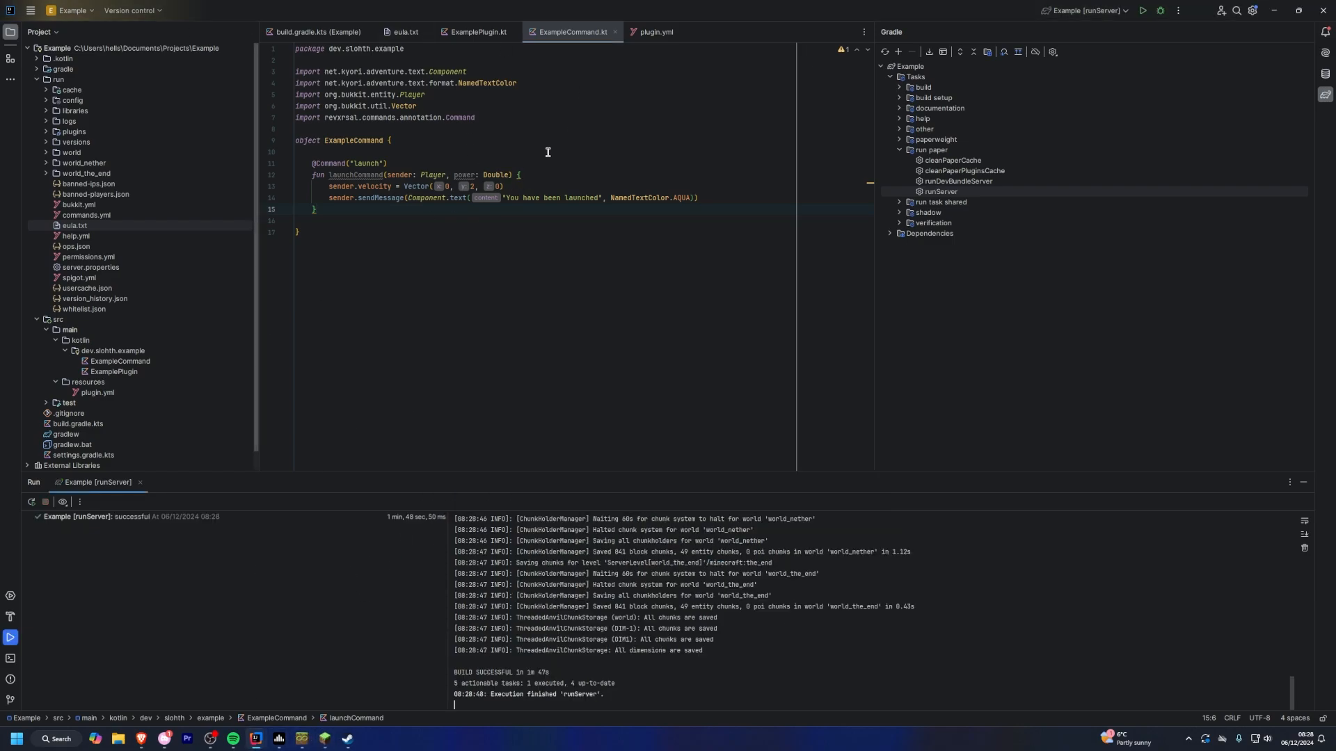
# Step: Collapse the run folder and open build.gradle.kts
pyautogui.click(46, 79)
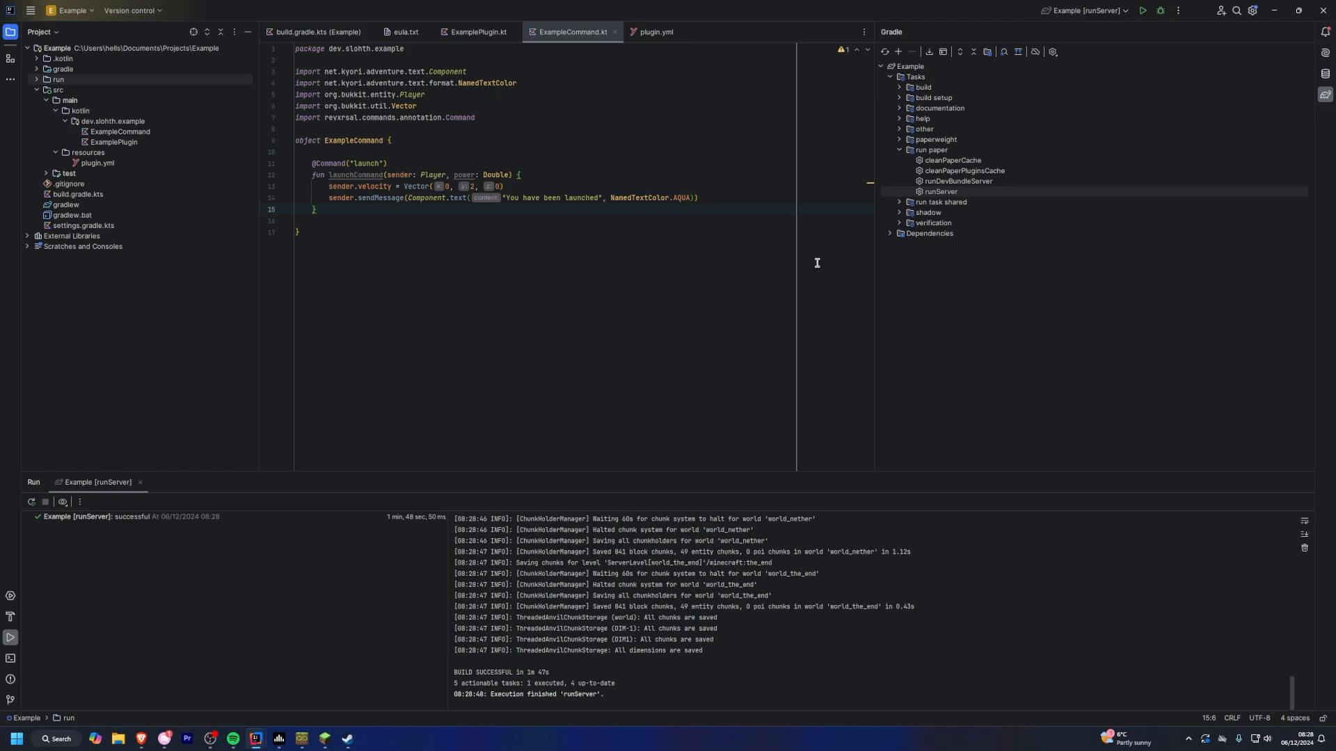
pyautogui.moveTo(312, 33)
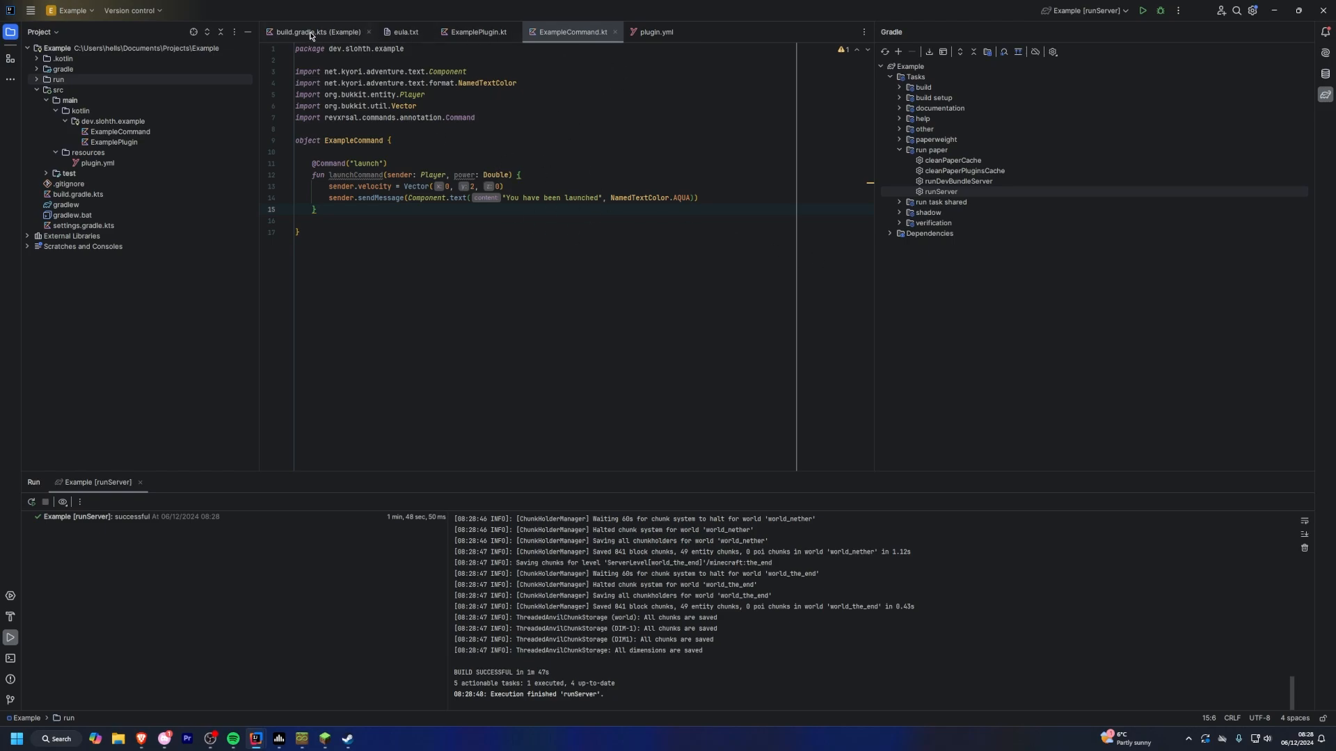
pyautogui.click(311, 31)
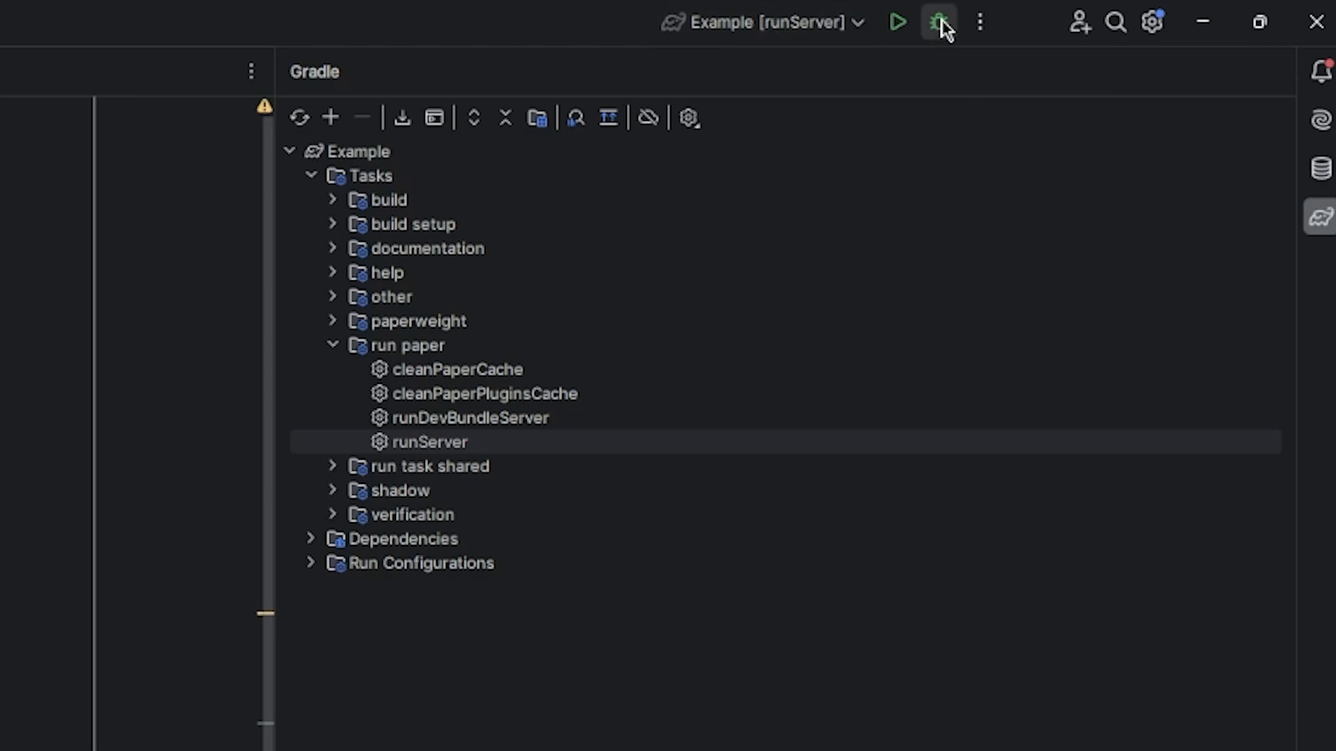
pyautogui.moveTo(938, 22)
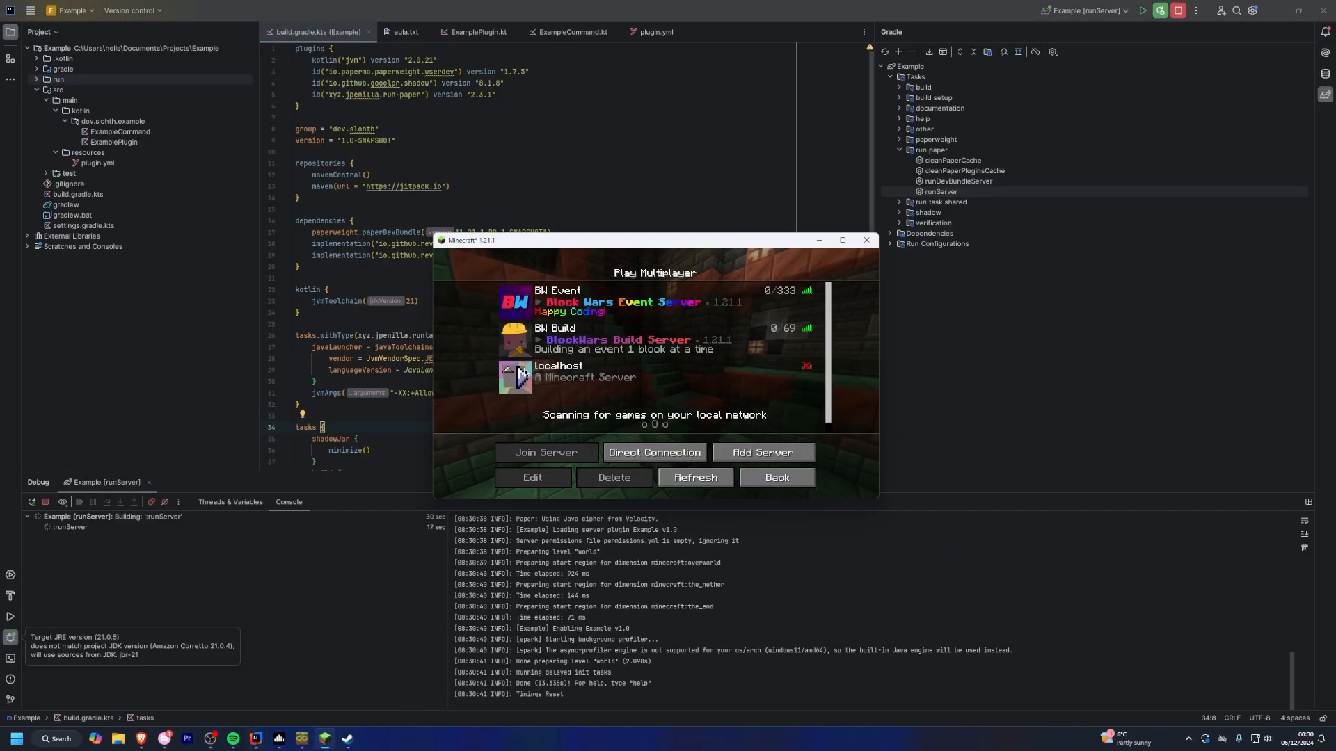
# Step: Join the localhost server, then return to the ExampleCommand.kt tab
pyautogui.click(546, 452)
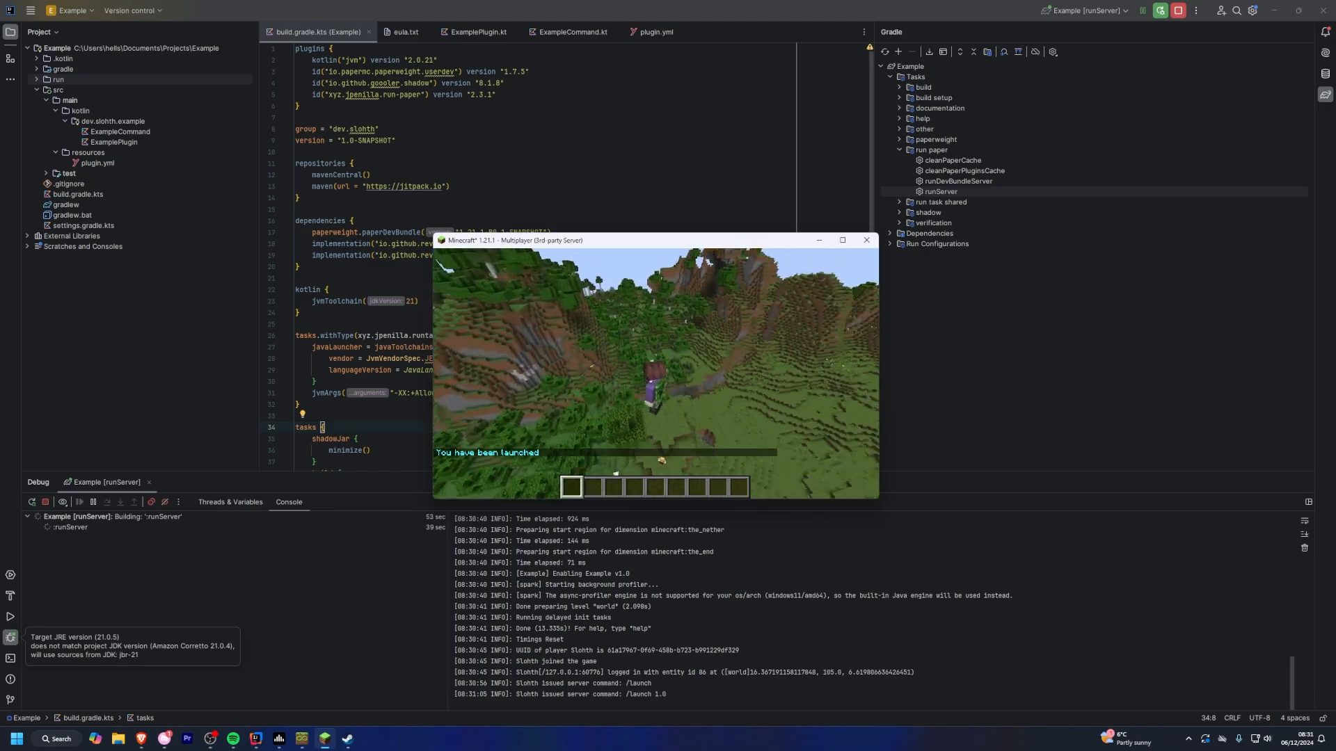
pyautogui.click(573, 31)
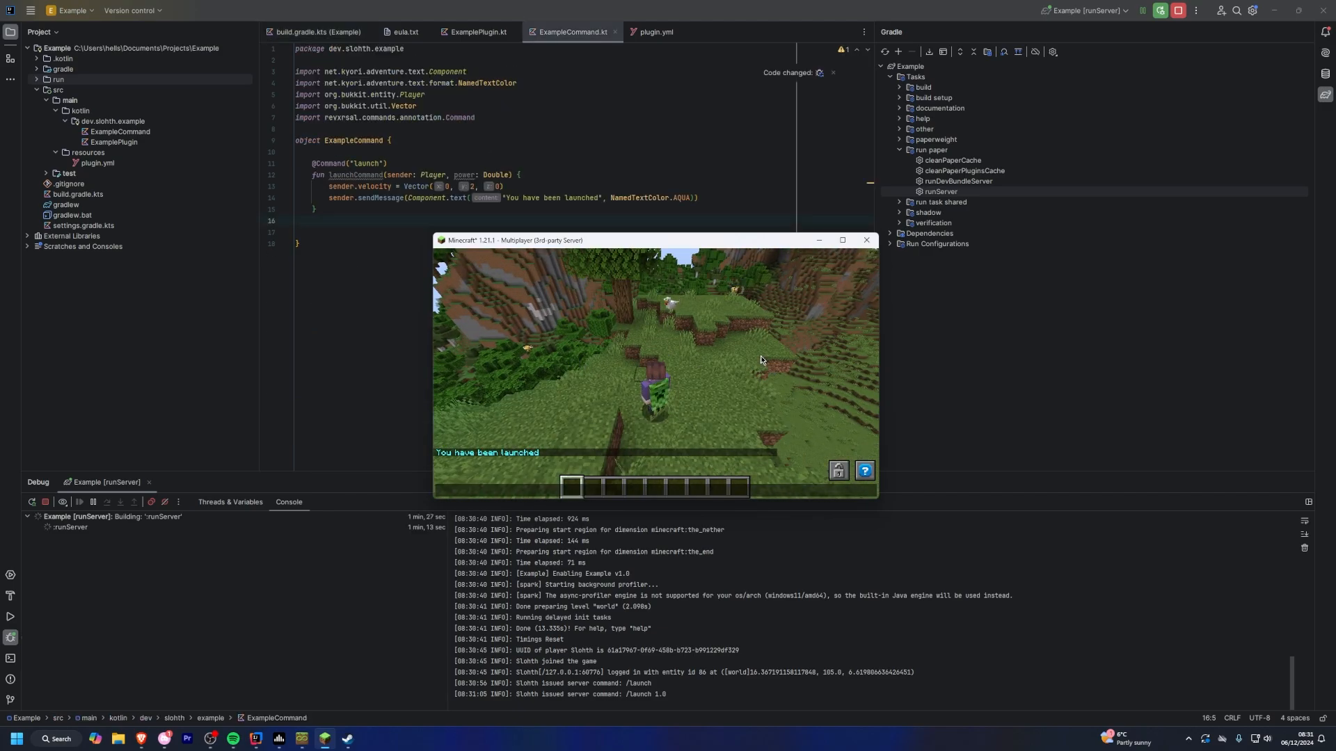
pyautogui.moveTo(560, 299)
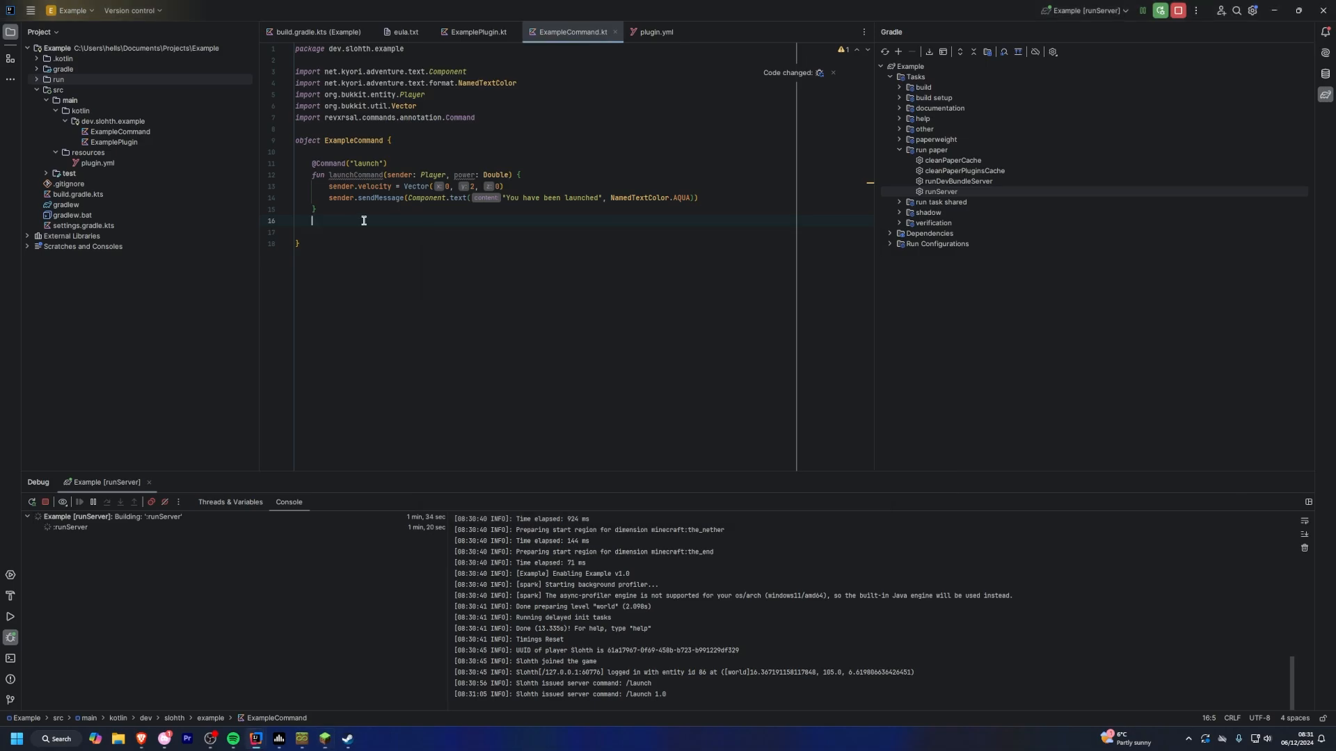
# Step: Add a getPower helper for launch velocity, show the power in a red message, then run /launch 1.0
pyautogui.write('fun getPower(power: Double) = (2 * power).roundToInt(')
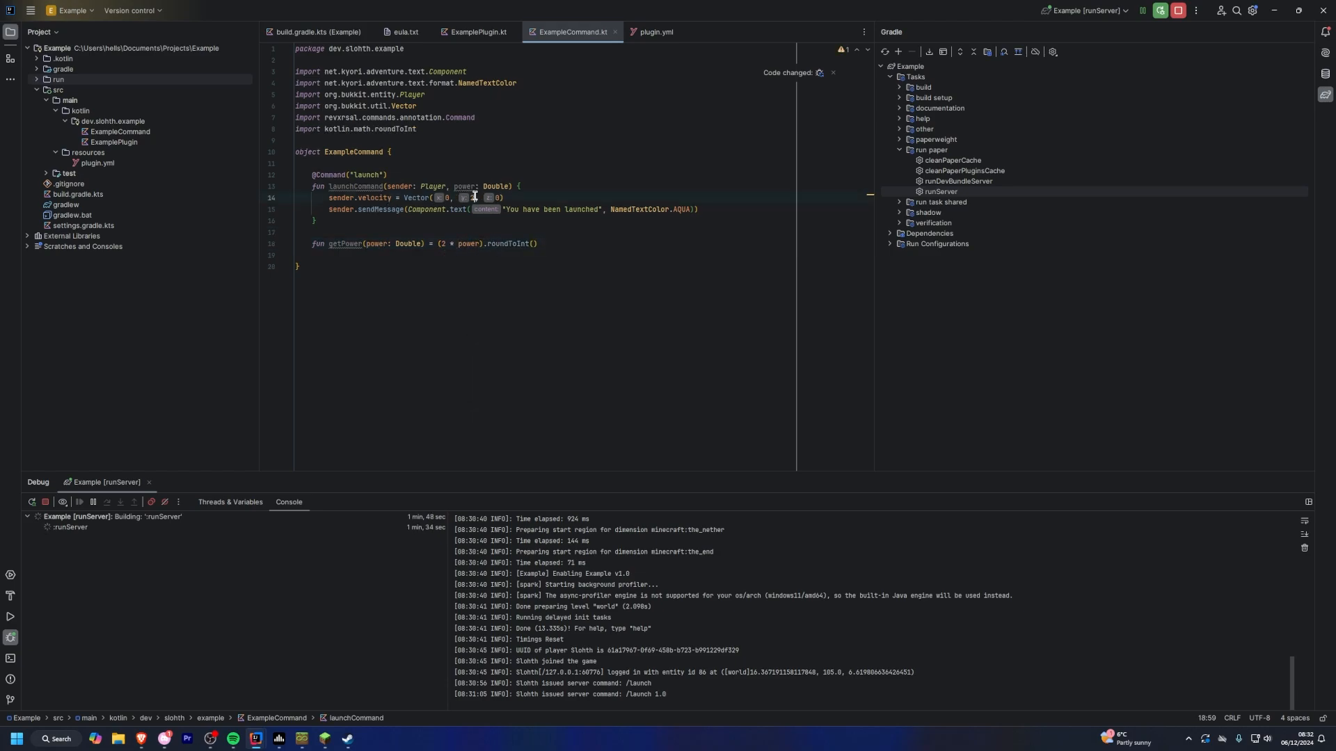
pyautogui.write('getPower(power')
pyautogui.click(514, 209)
pyautogui.write(' with power $power')
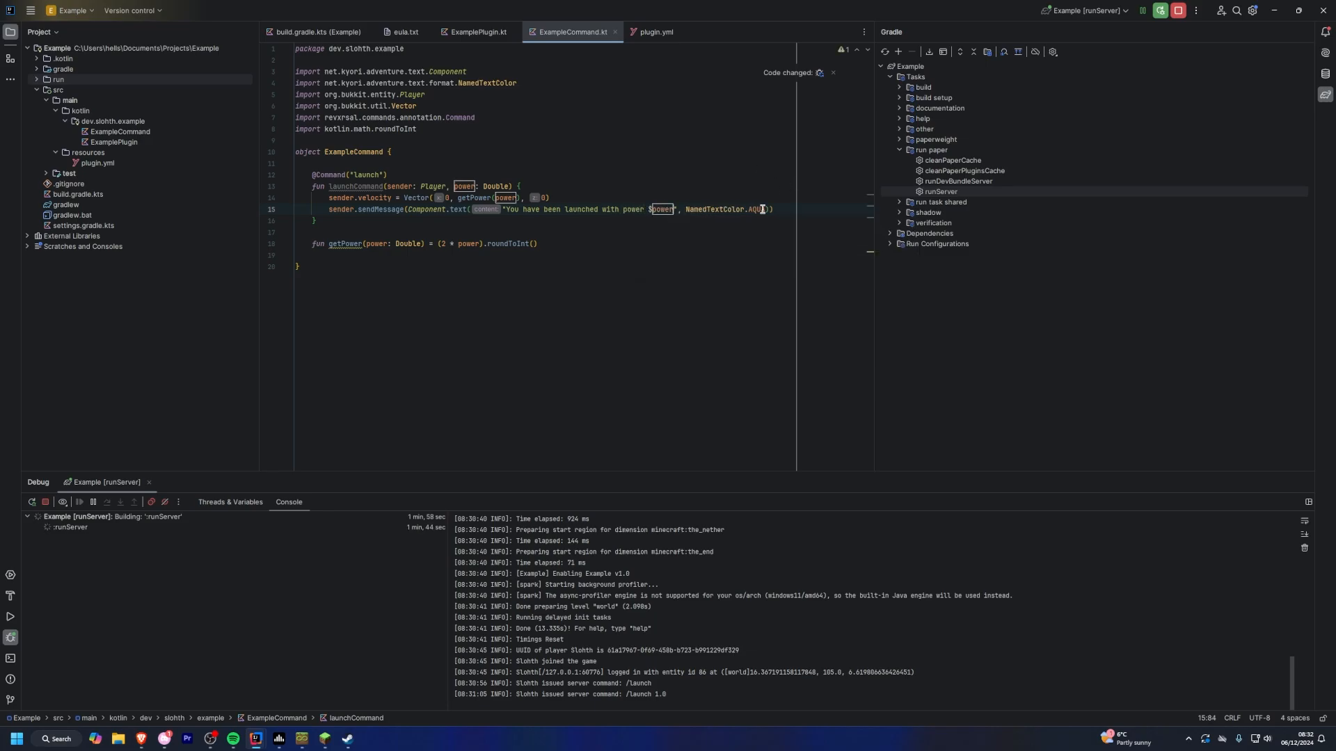
pyautogui.write('RED')
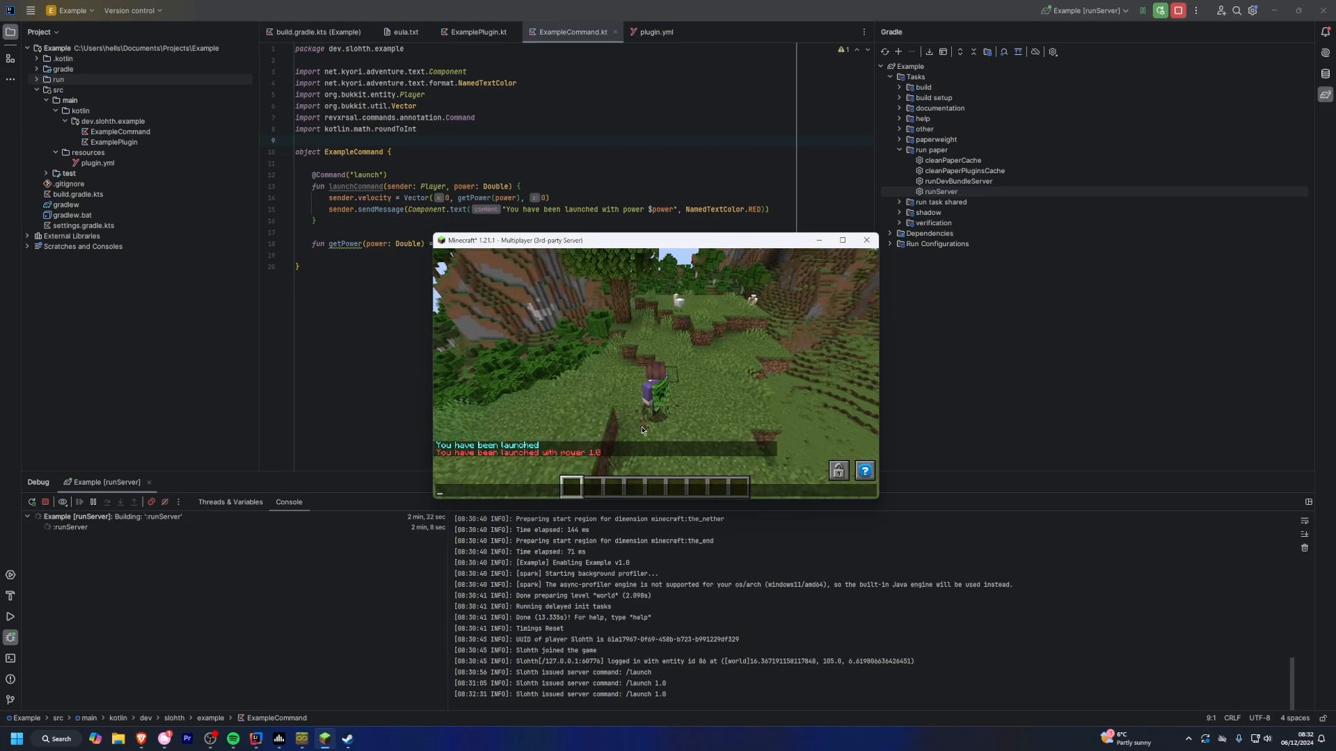
pyautogui.write('/launch 1.0')
pyautogui.click(545, 209)
pyautogui.write('YELLOW')
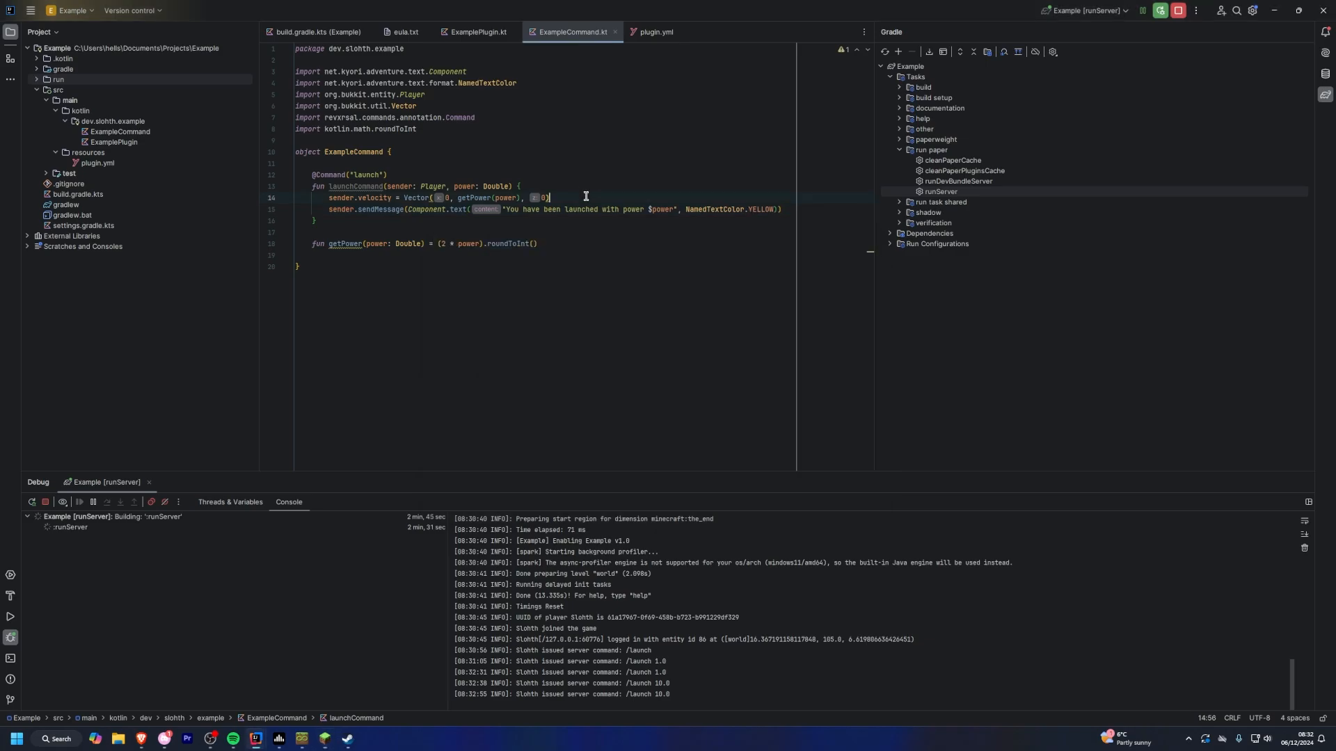
# Step: Begin a sender.inventory.addItem call in the launch command
pyautogui.write('sender.inventory.addItem(ItemStack(DIa')
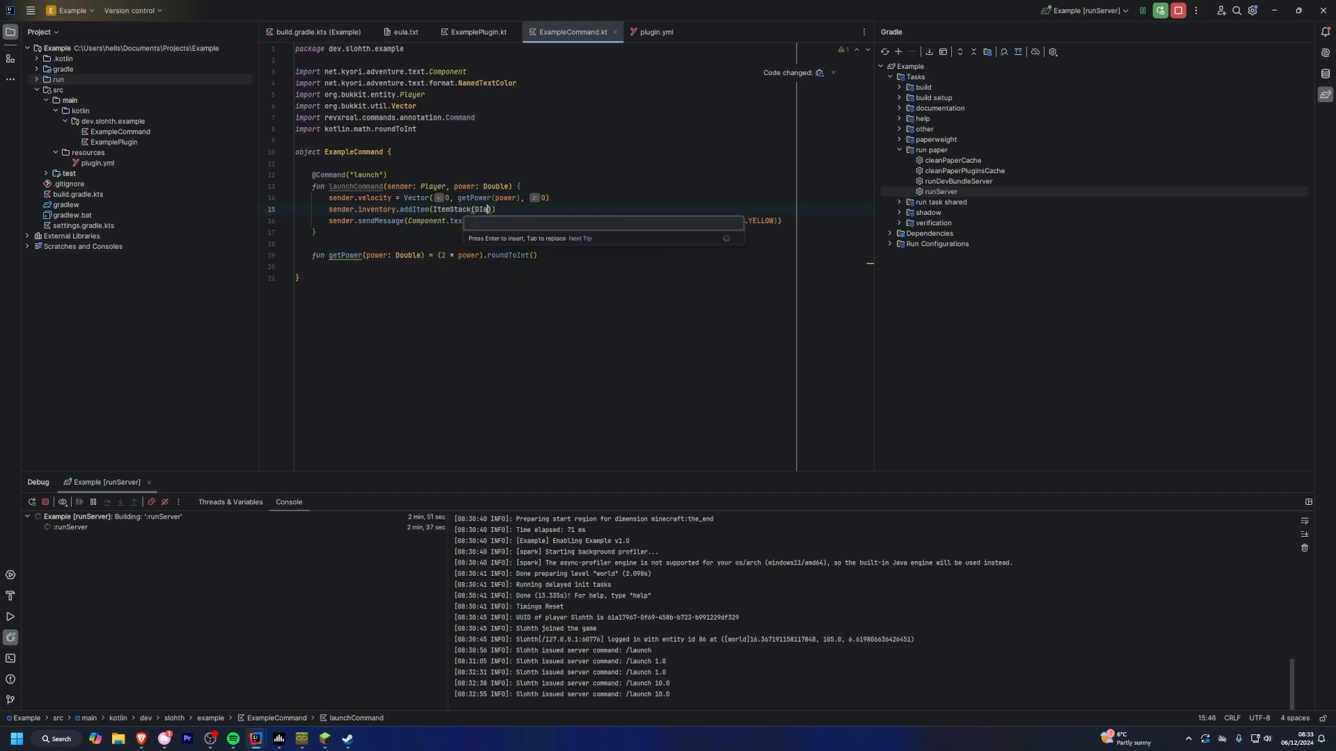
# Step: Complete addItem with an ItemStack of a Material so launching gives the player an item
pyautogui.write('Material.DIAMOND_AXE')
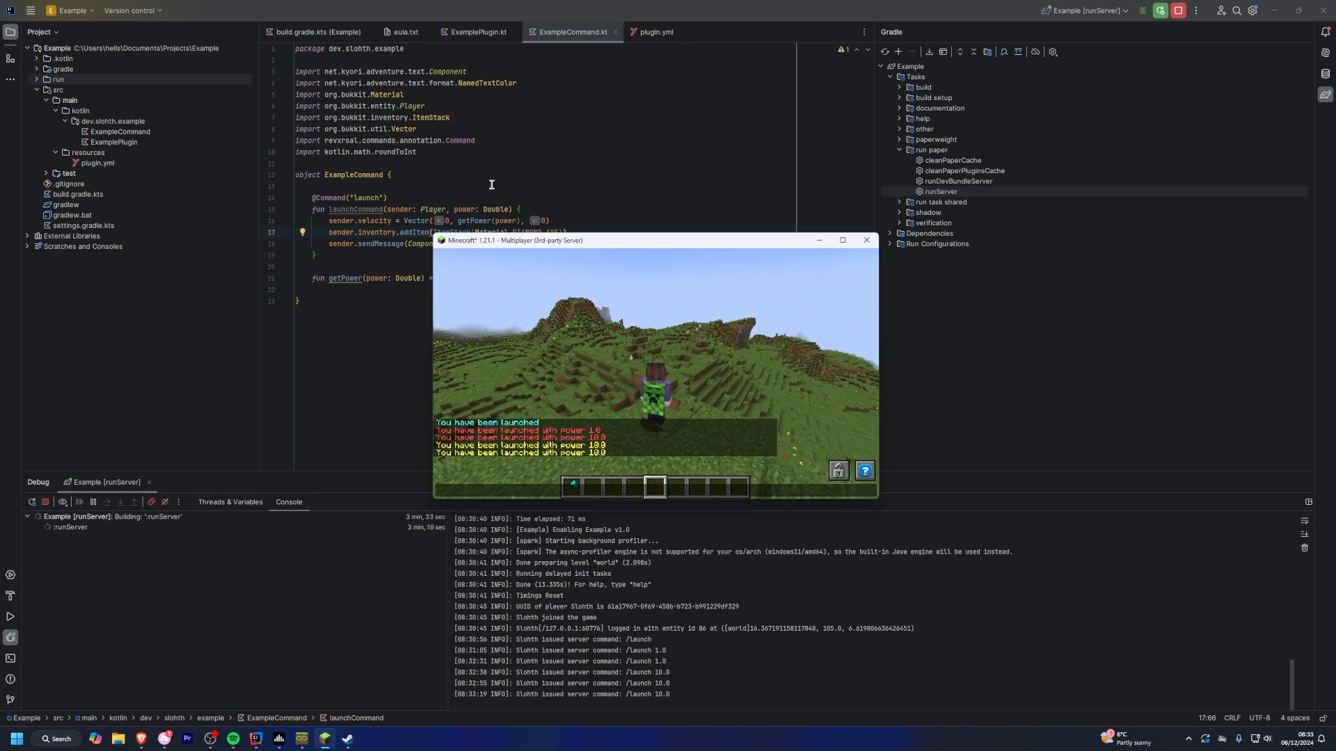
# Step: Switch the editor to ExamplePlugin.kt
pyautogui.click(475, 31)
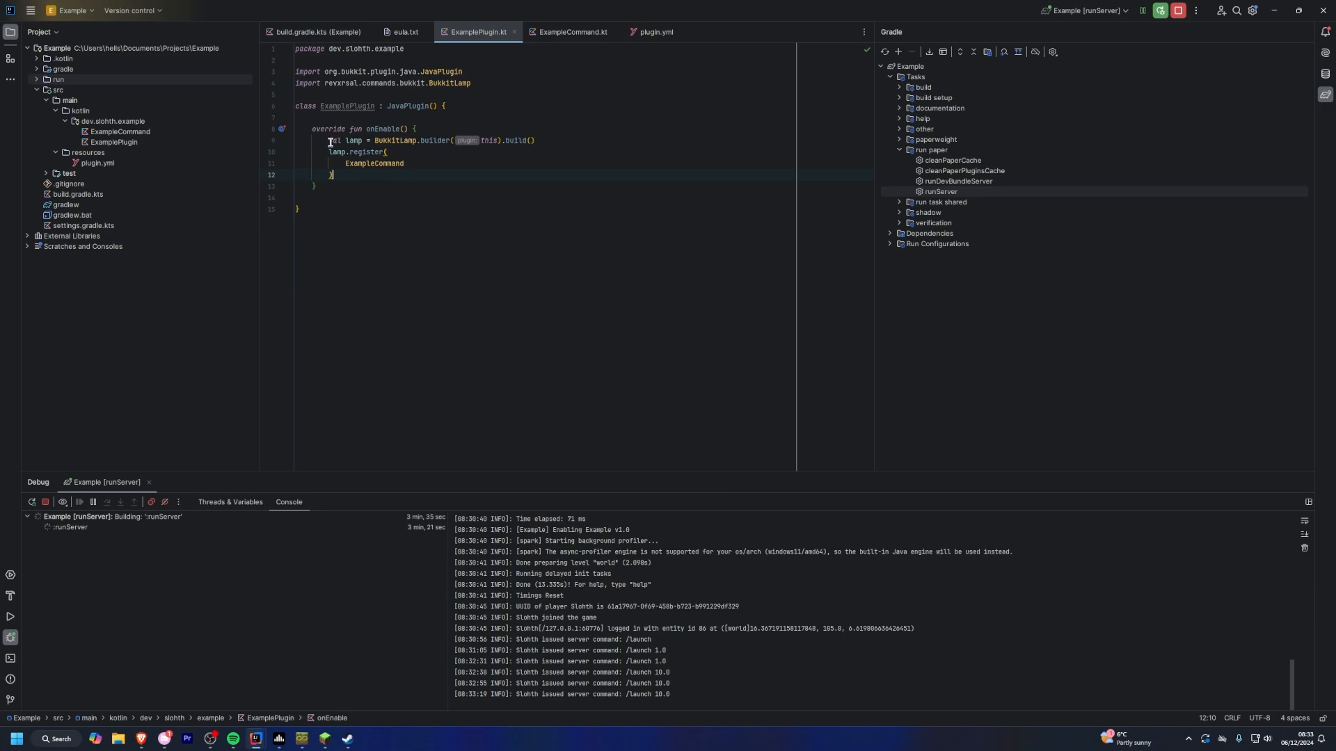